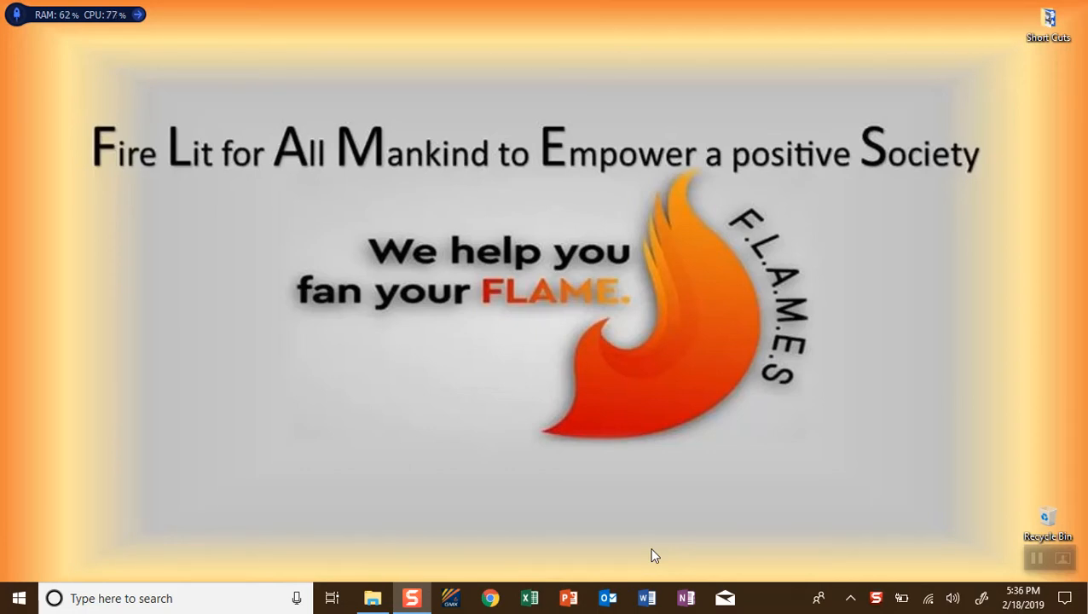
mouse_move(279, 420)
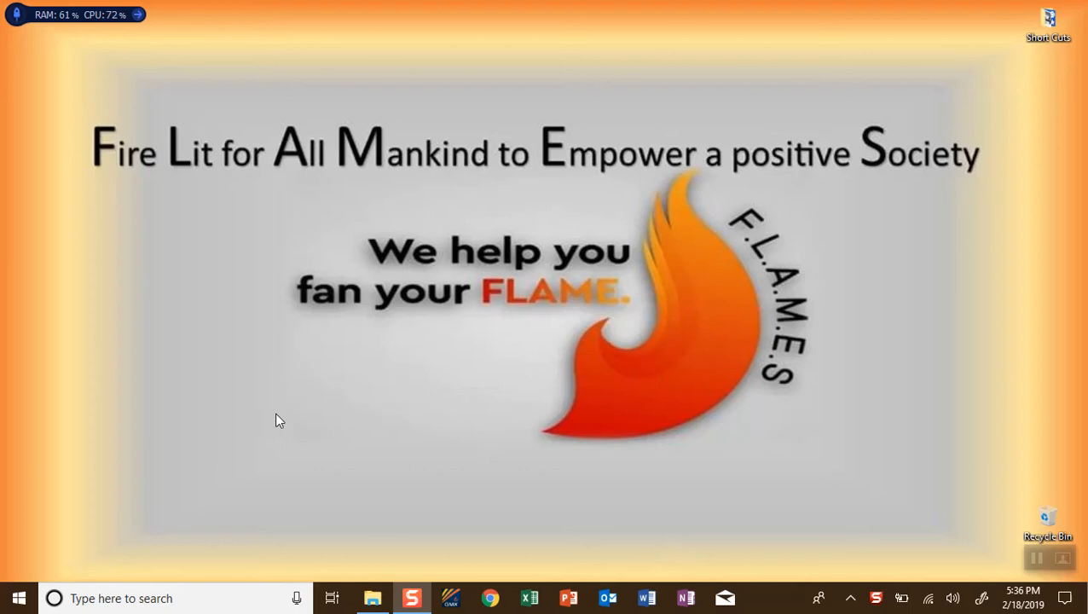
mouse_move(370, 498)
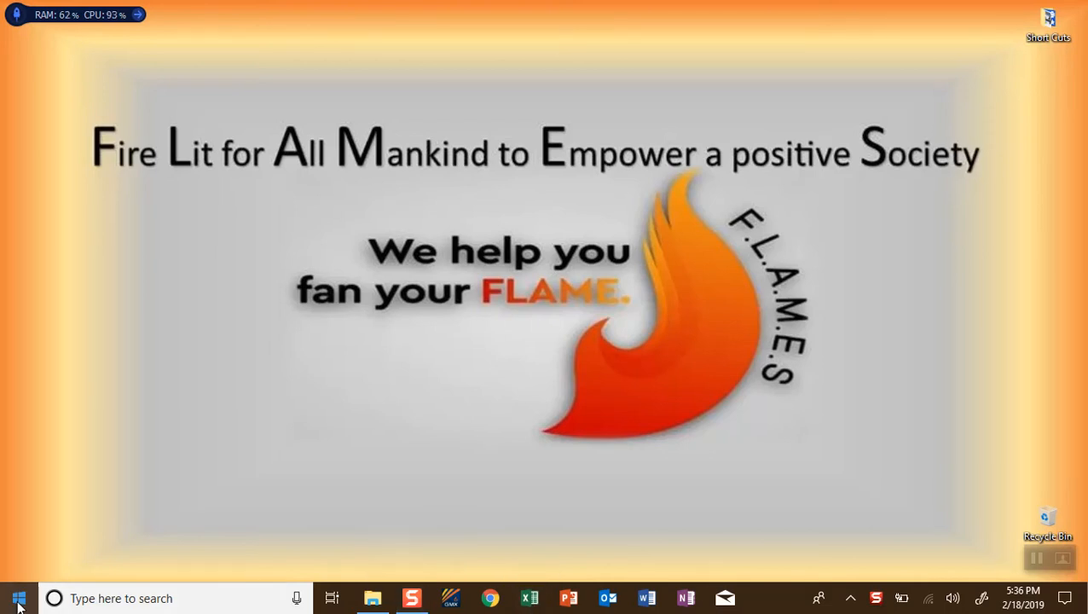
- Locate and launch the app from the installed apps list
click(17, 597)
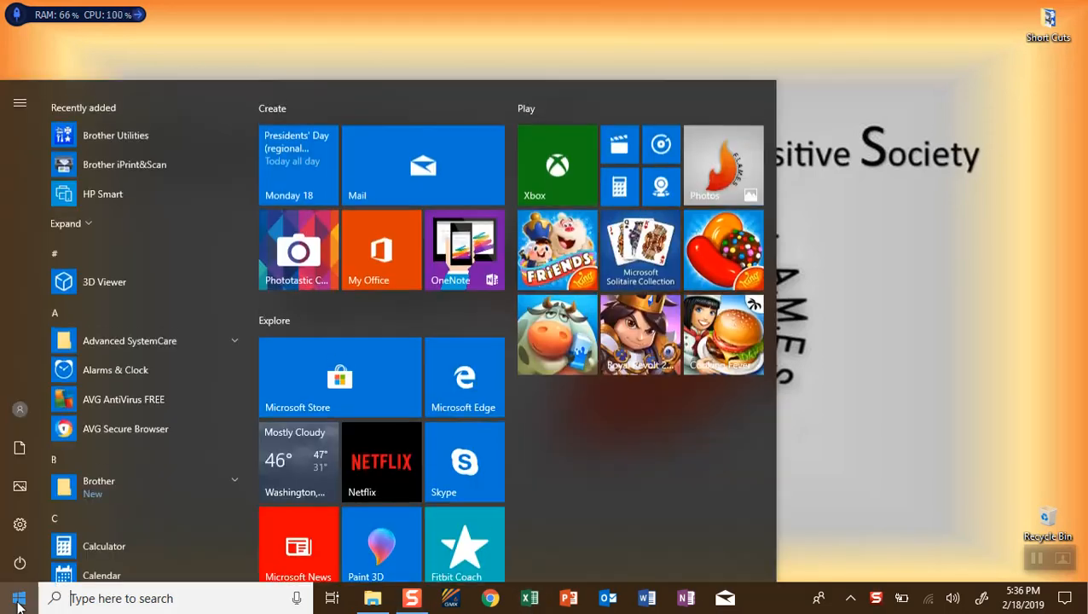
scroll(down, 3)
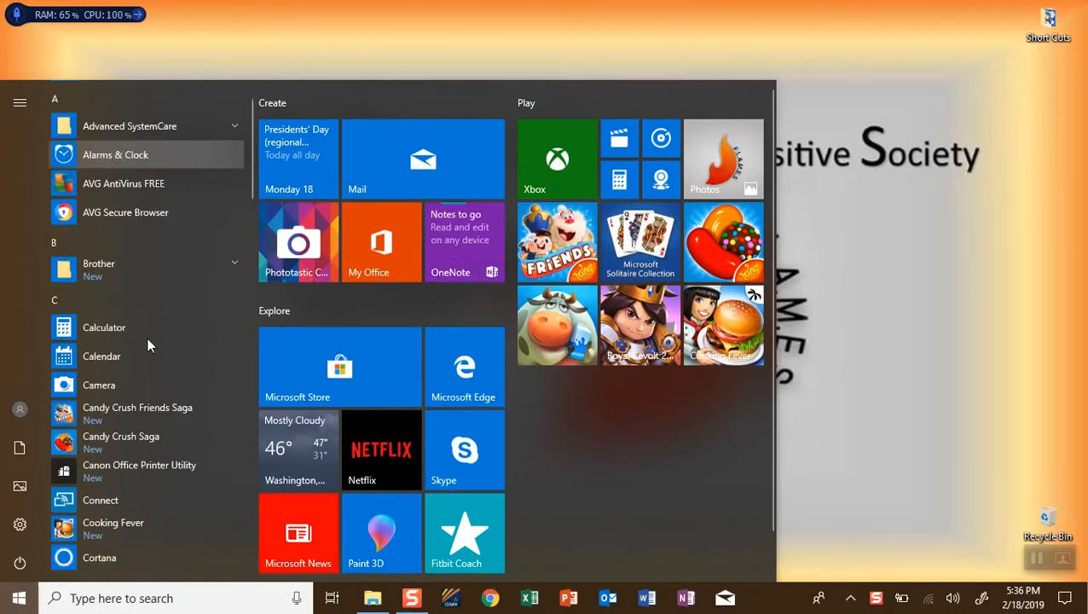
scroll(down, 3)
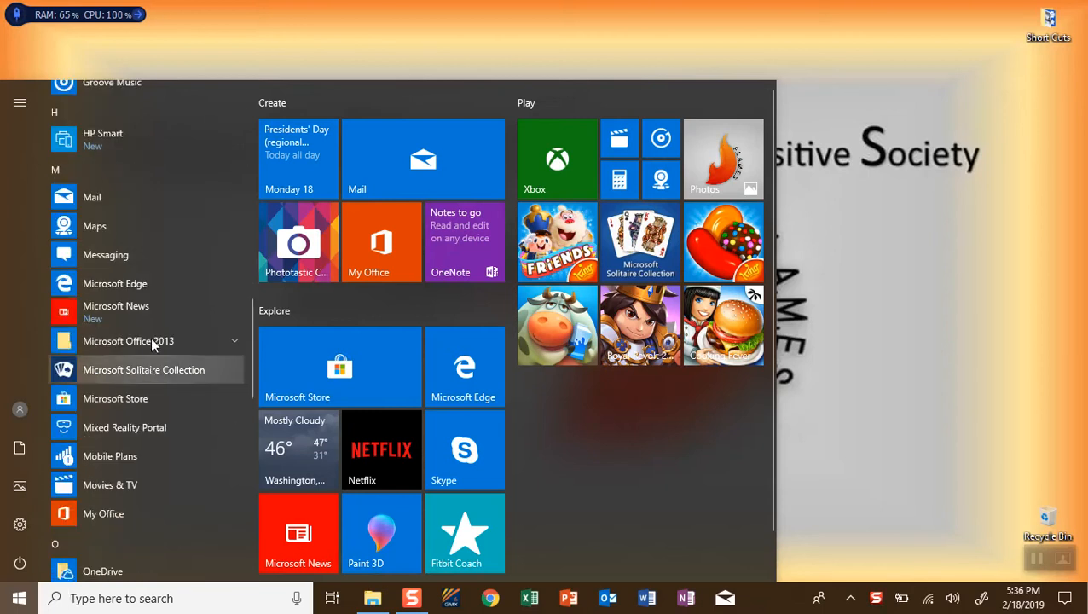
click(128, 341)
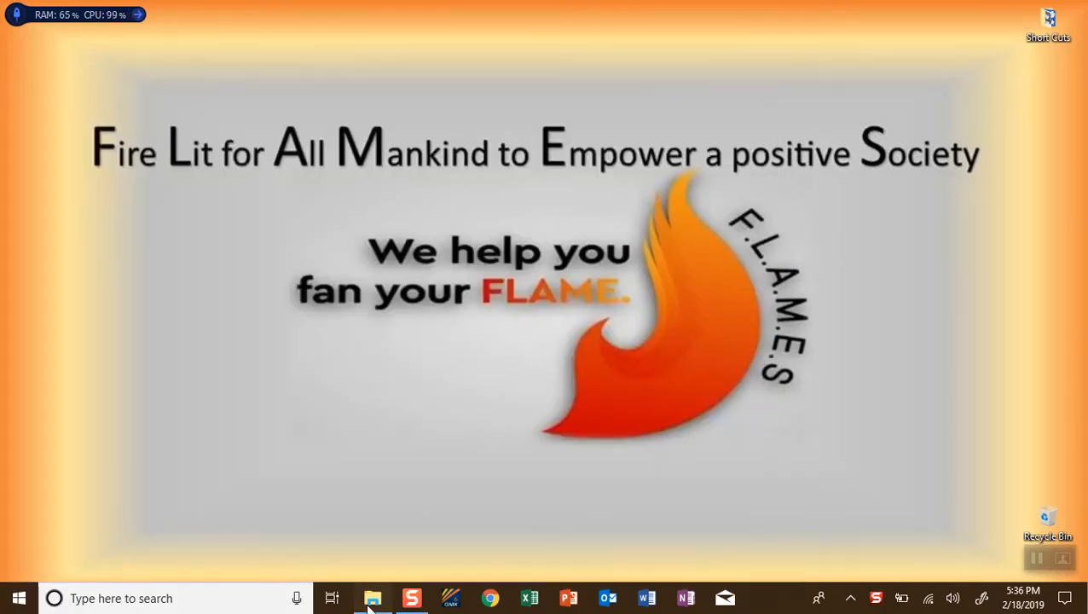
- Open the Formulas workbook from the Documents folder in File Explorer
click(372, 596)
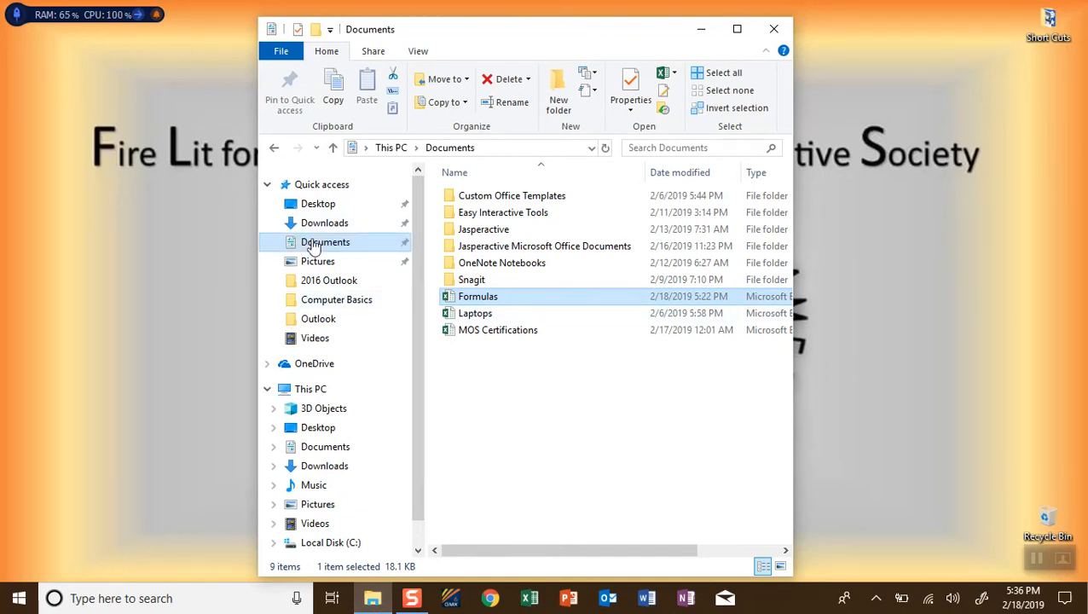
mouse_move(477, 296)
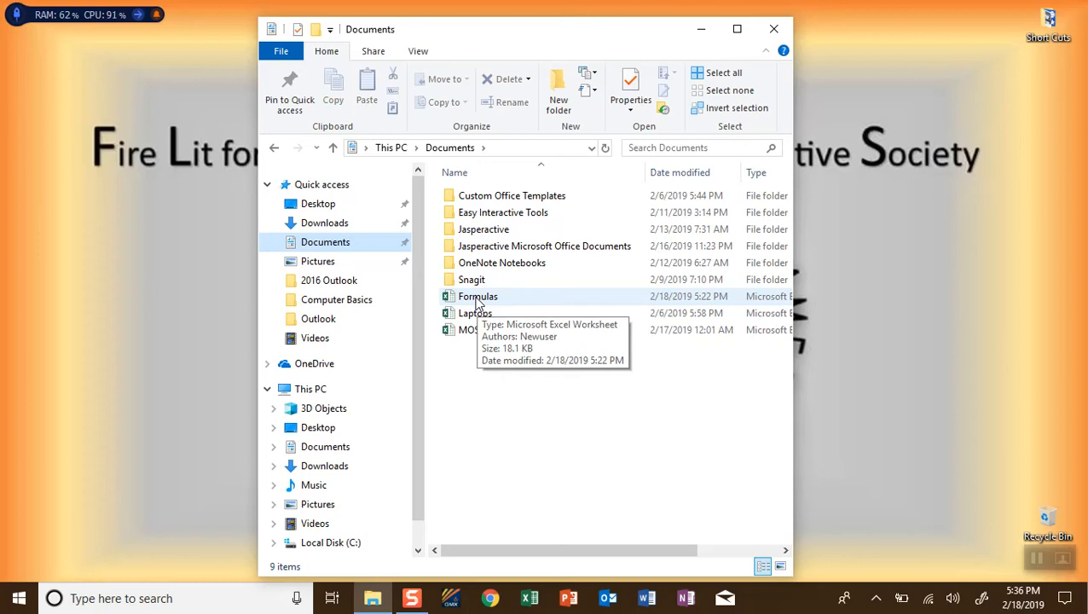
double_click(478, 297)
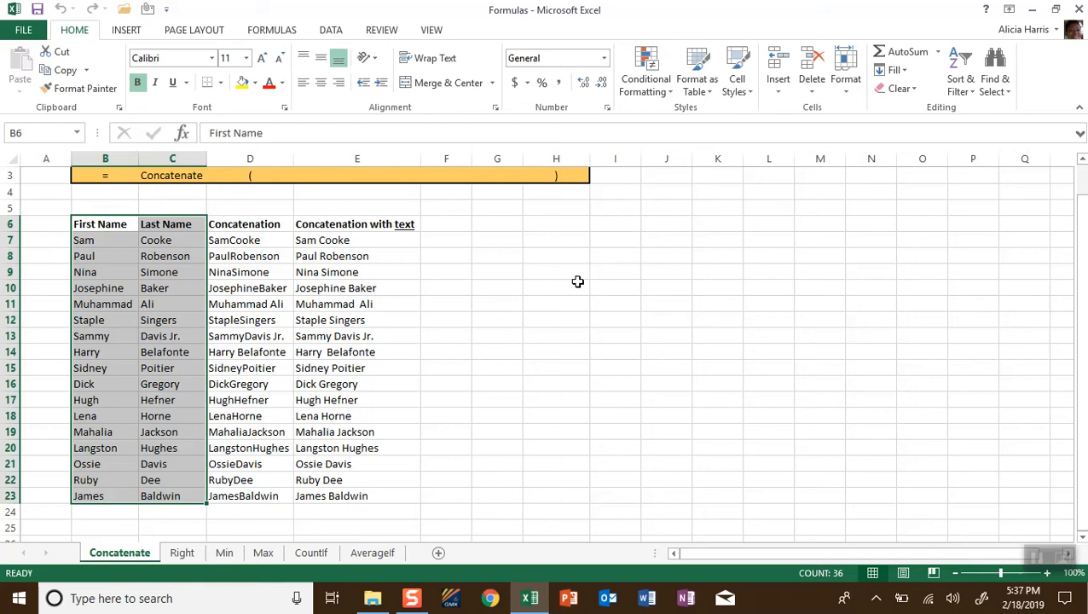
- Insert a new blank worksheet, Sheet1, via Home > Insert > Insert Sheet
click(497, 287)
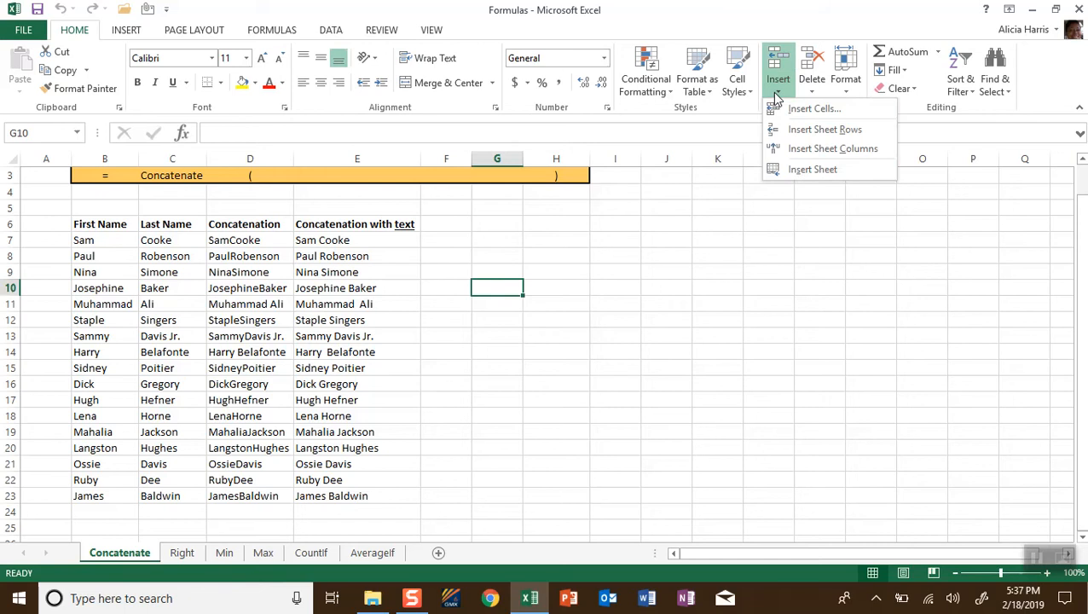
mouse_move(812, 169)
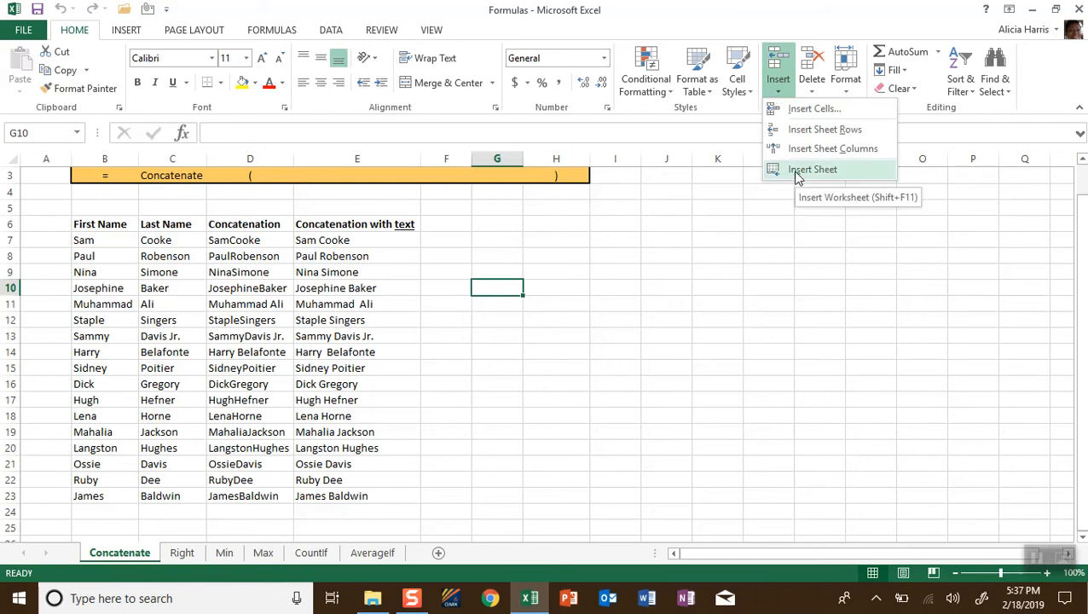
click(811, 169)
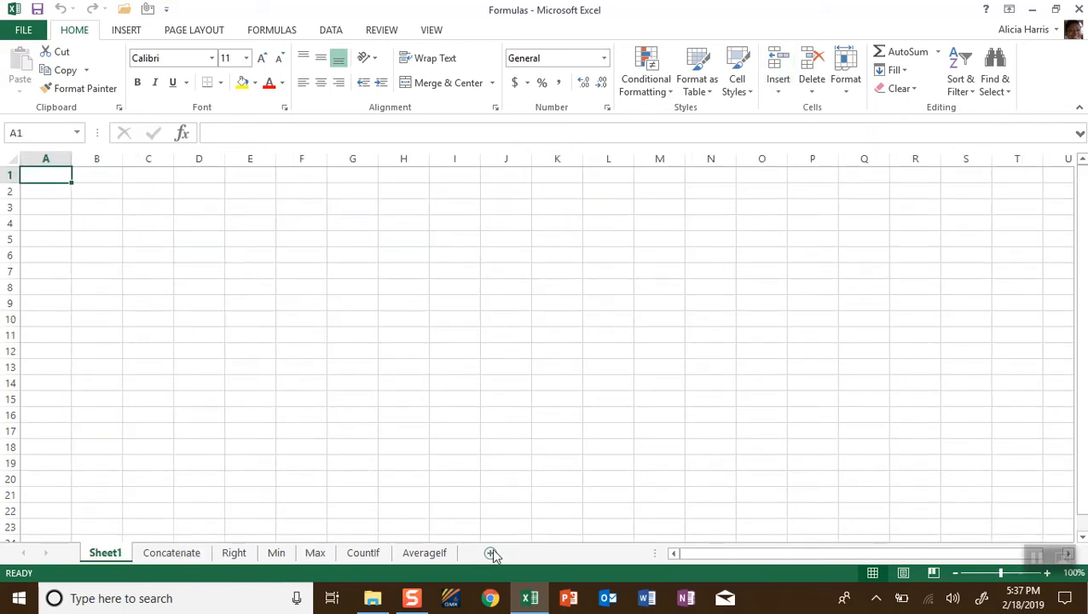
mouse_move(491, 552)
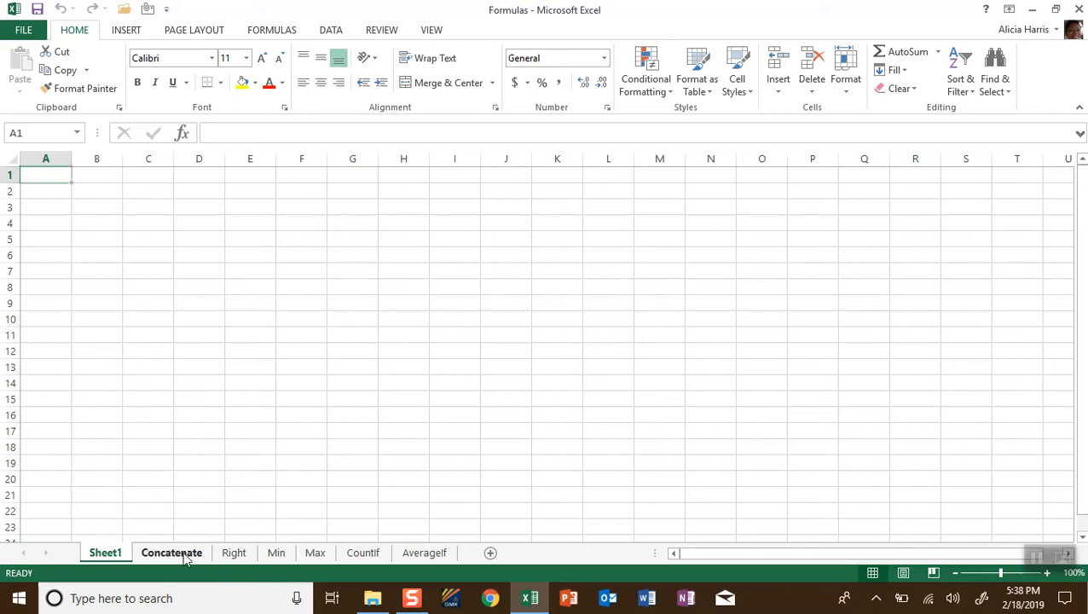
- Copy the First Name and Last Name lists B6:C23 from Concatenate into Sheet1 at A1
click(170, 552)
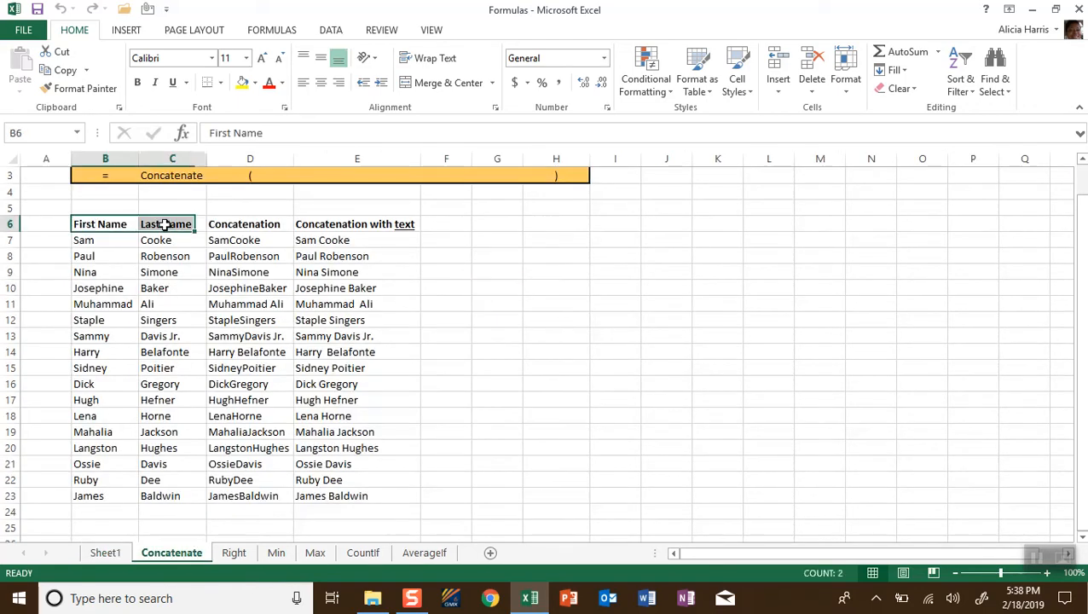
drag(101, 223, 166, 495)
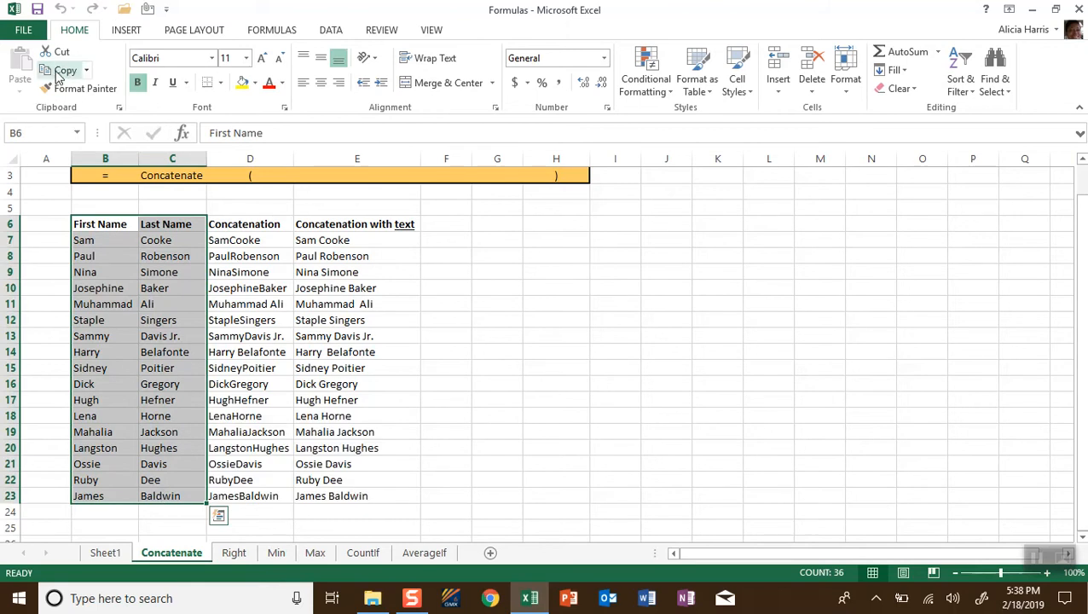
click(65, 70)
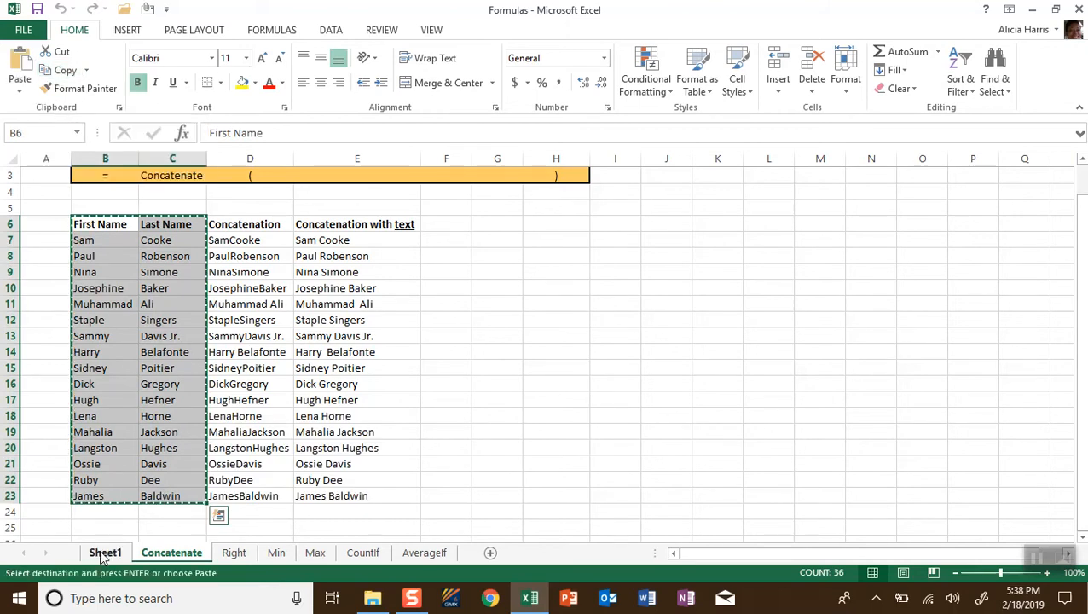
click(106, 552)
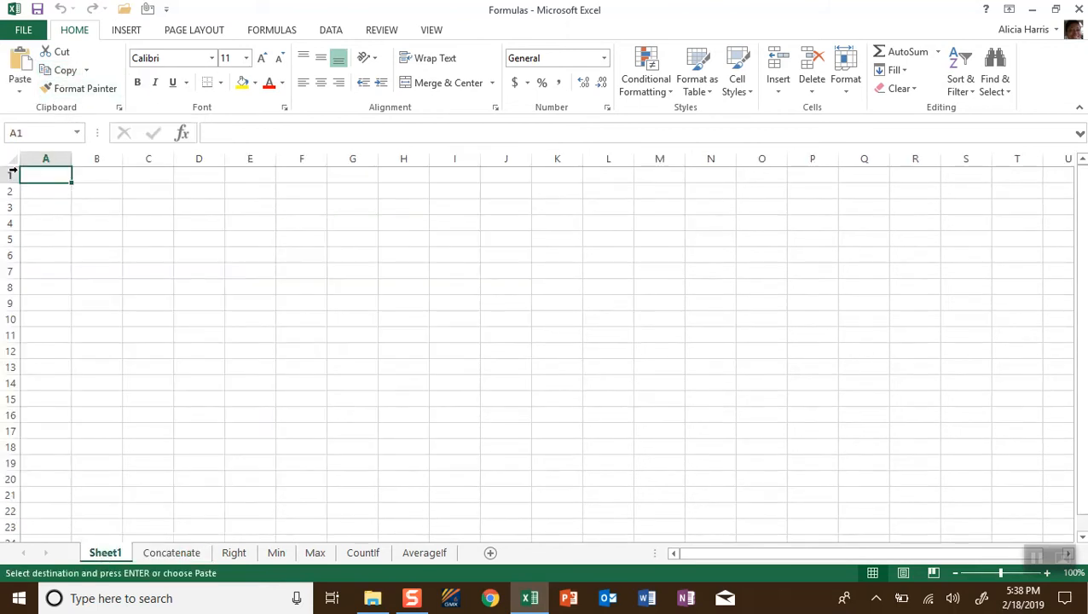
click(18, 69)
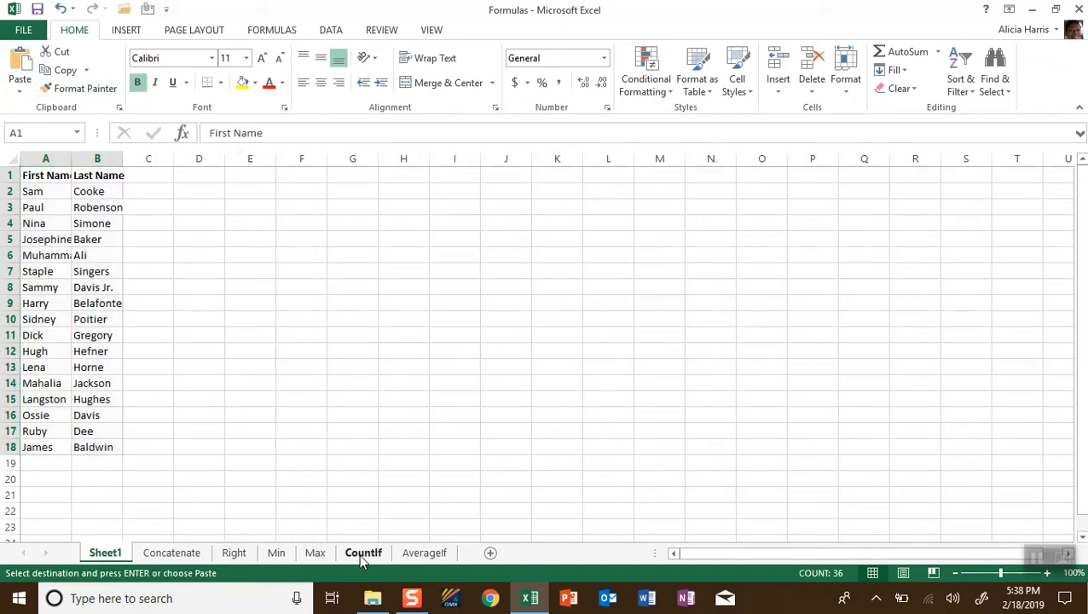
- Paste the states from the Countif sheet beside the last names in column C
click(362, 552)
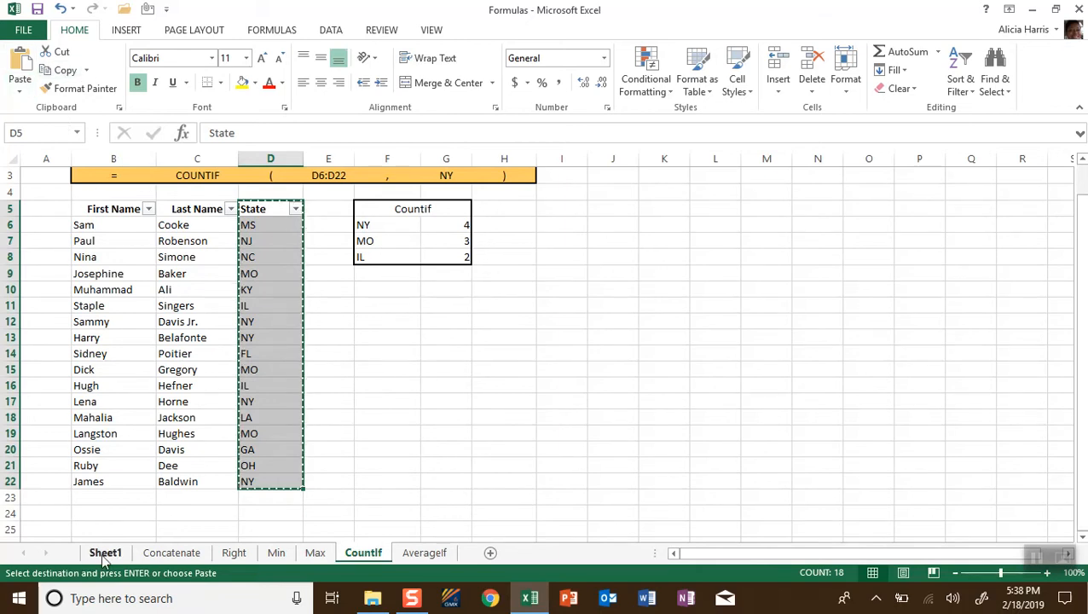
click(106, 552)
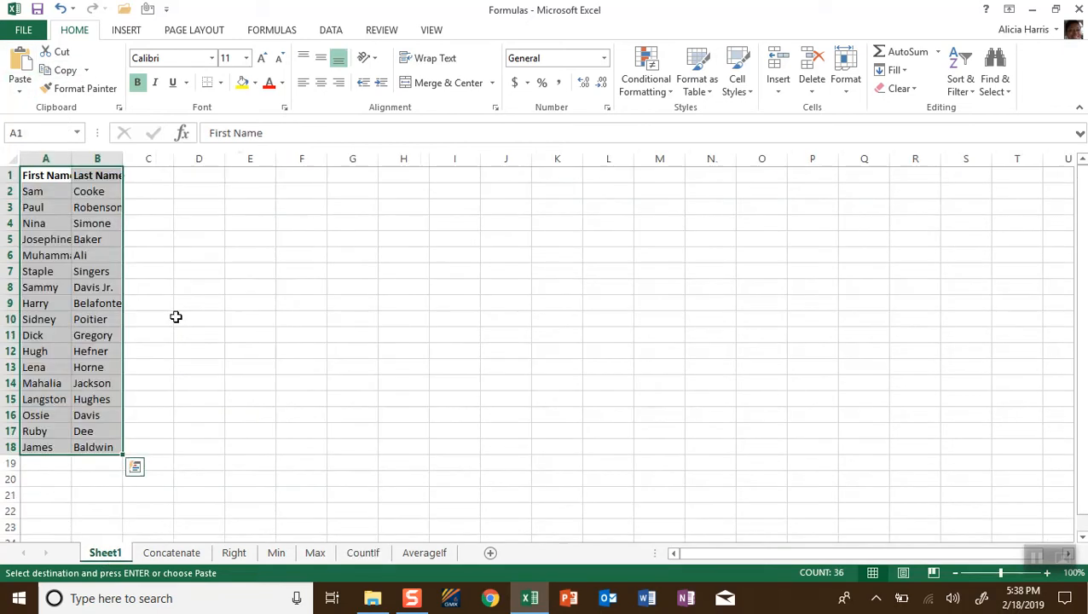
click(148, 174)
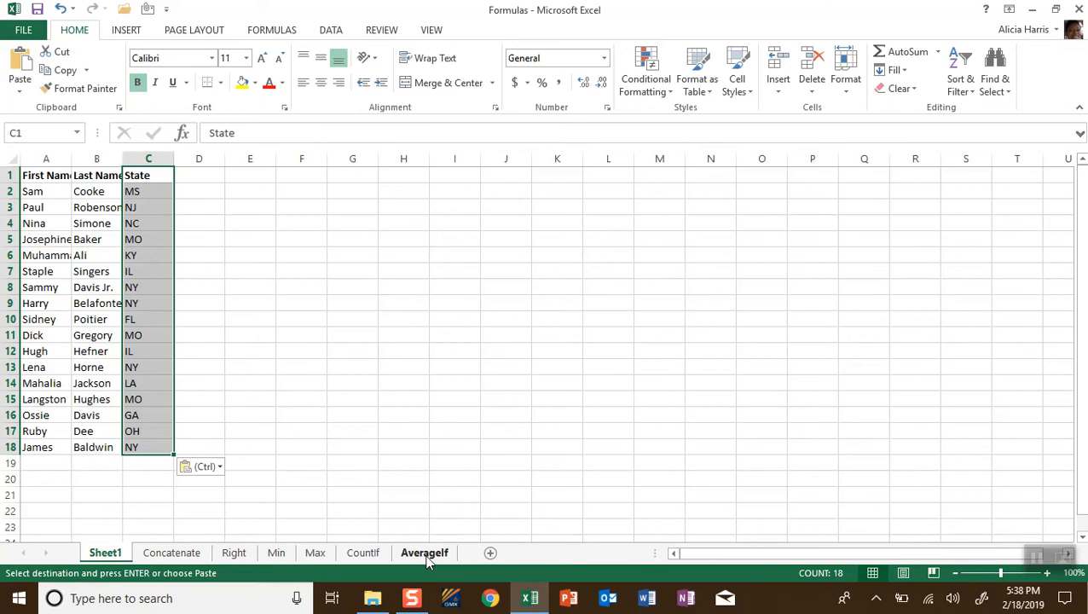
- Copy Articles Read E4:E21 from the AverageIf sheet into Sheet1 column D
click(423, 552)
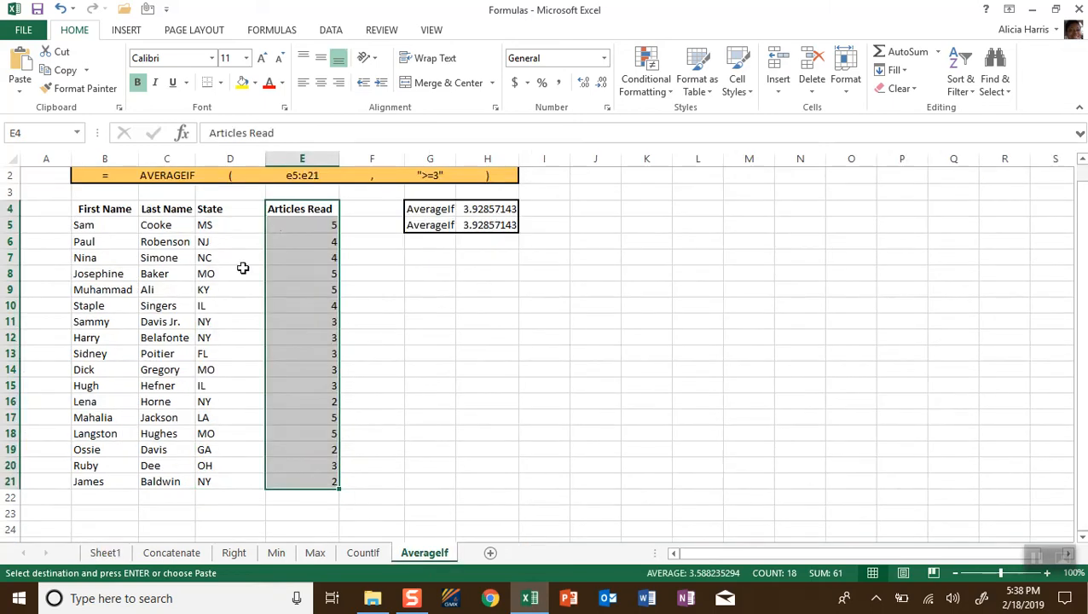
mouse_move(65, 70)
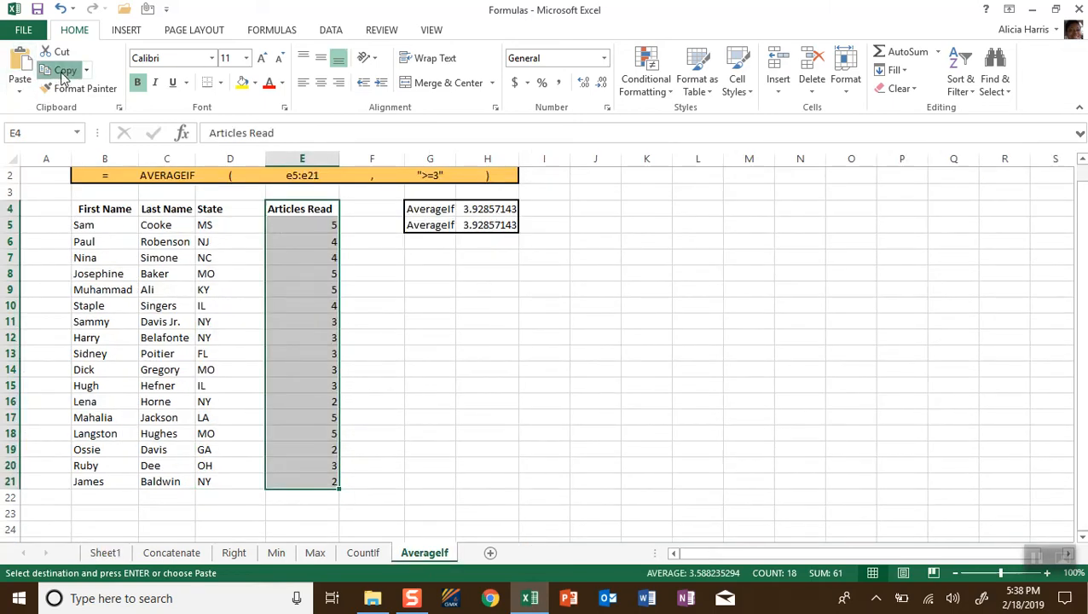
click(59, 70)
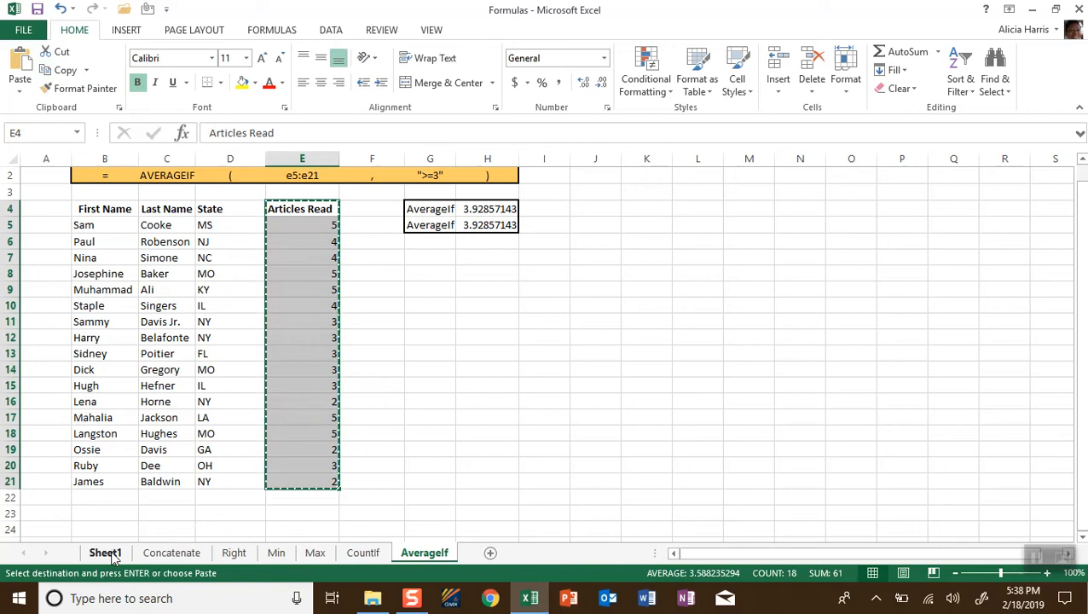
click(106, 552)
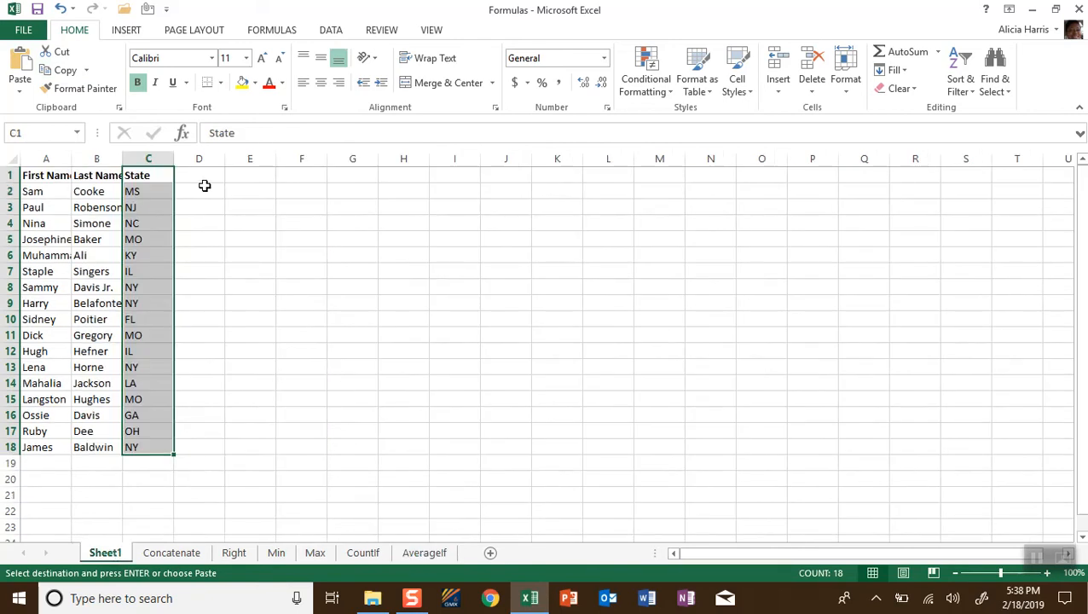
click(198, 174)
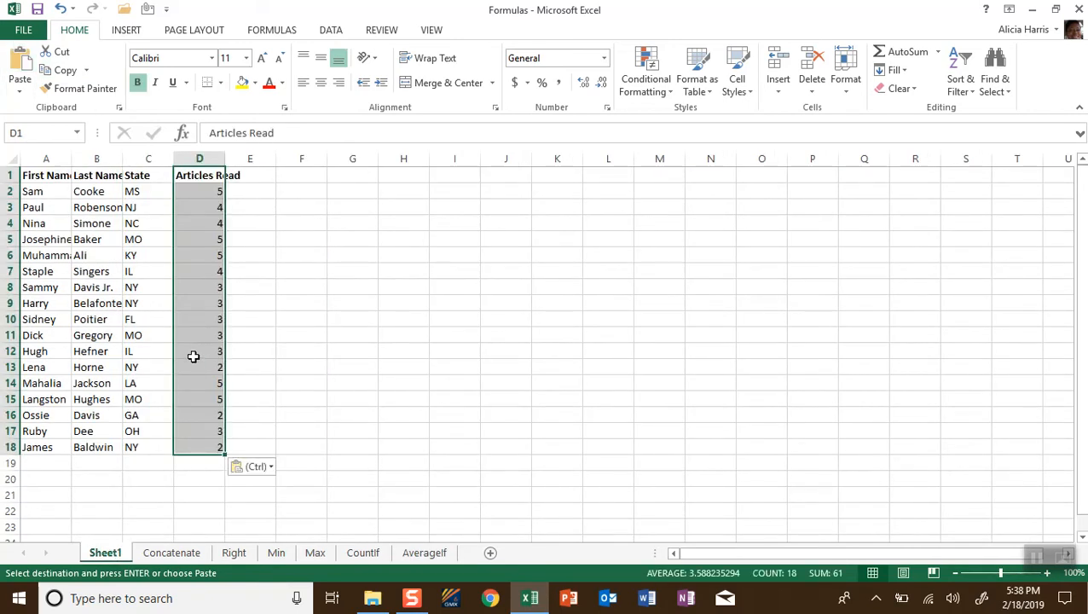
click(300, 366)
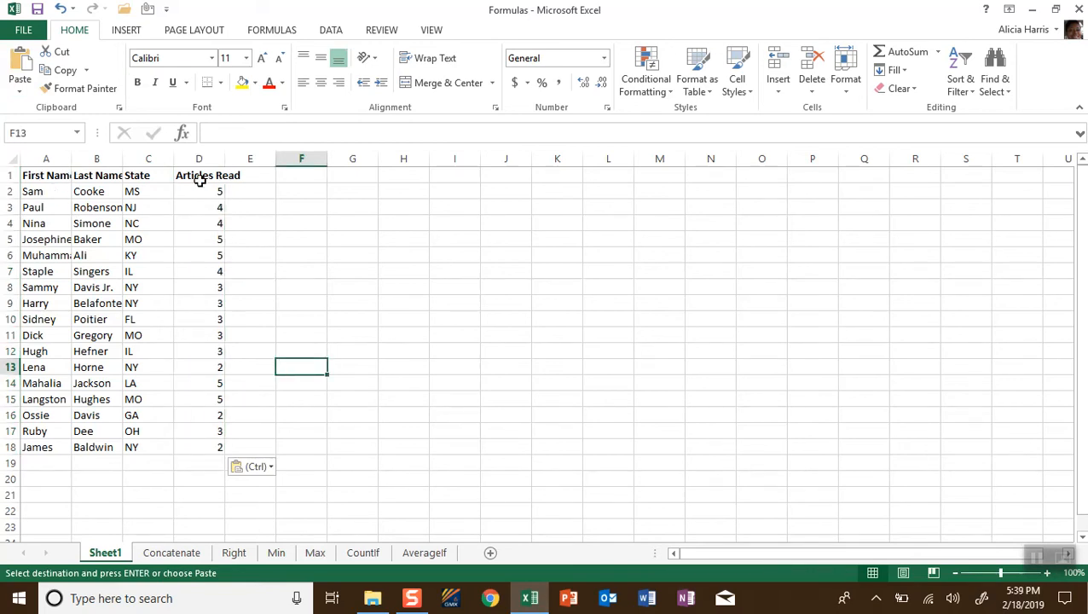
mouse_move(54, 181)
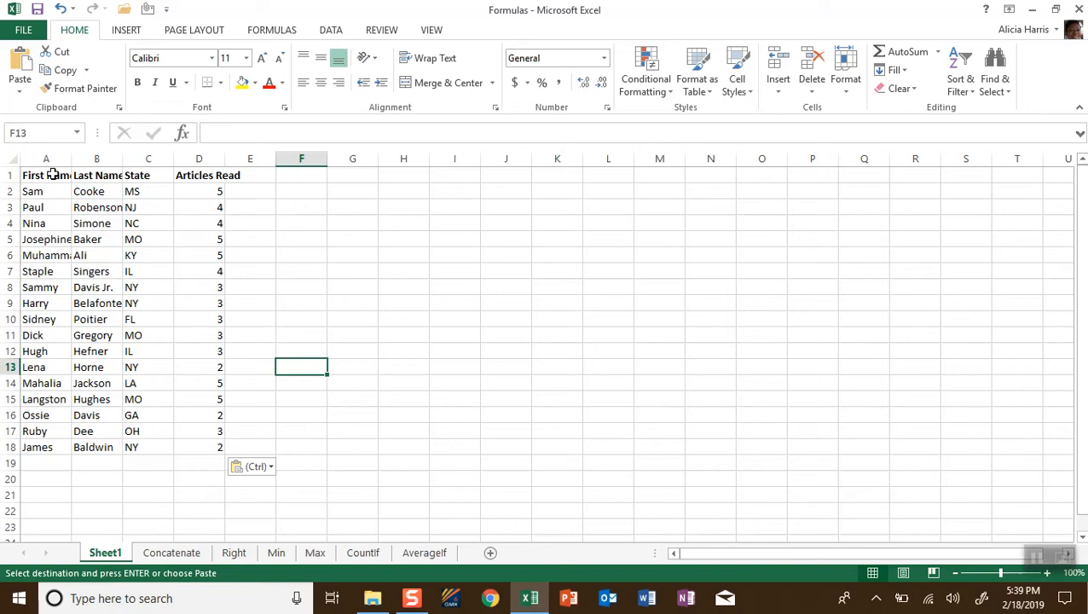
mouse_move(271, 180)
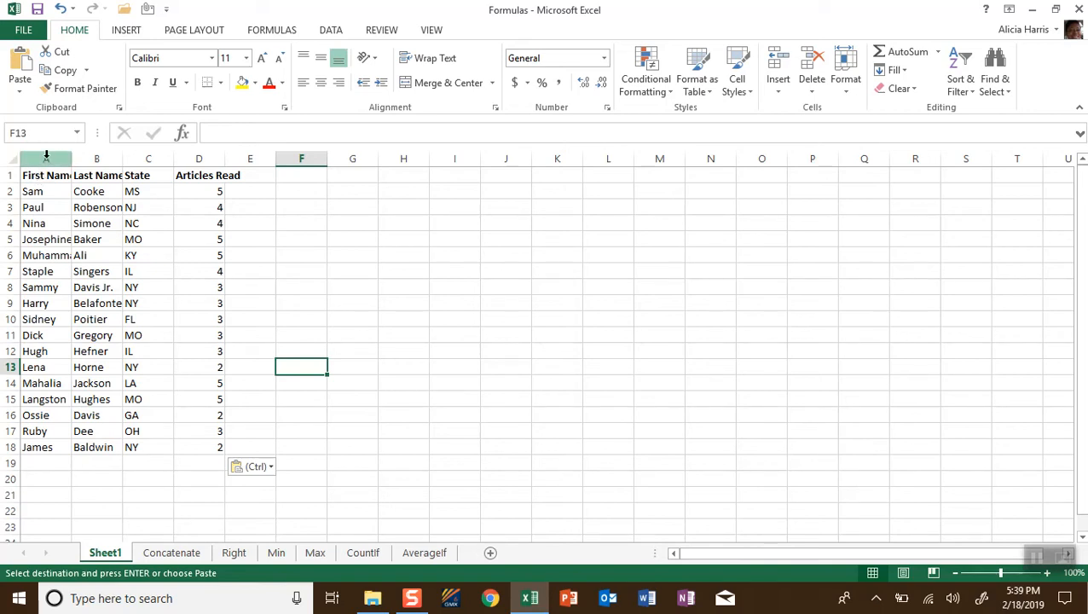
- Autofit columns A and B so the first and last names show in full
click(44, 158)
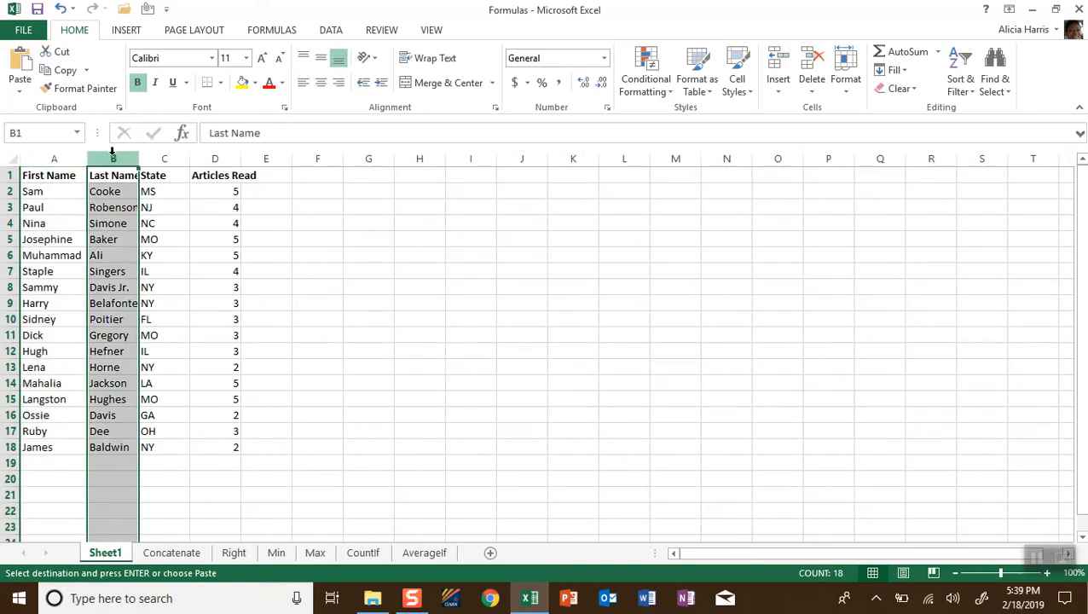
mouse_move(846, 72)
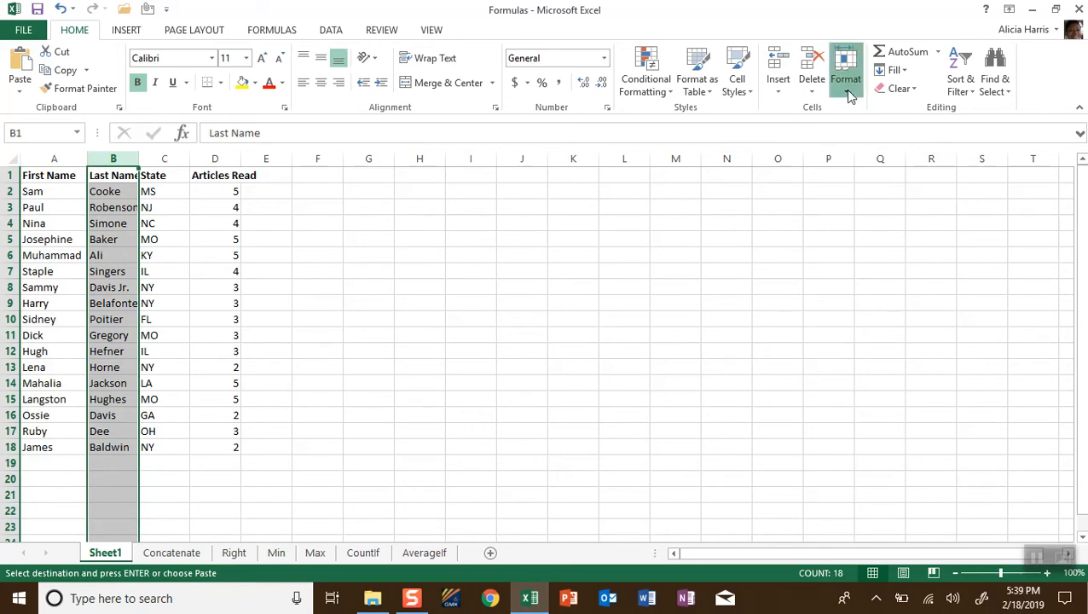
click(846, 70)
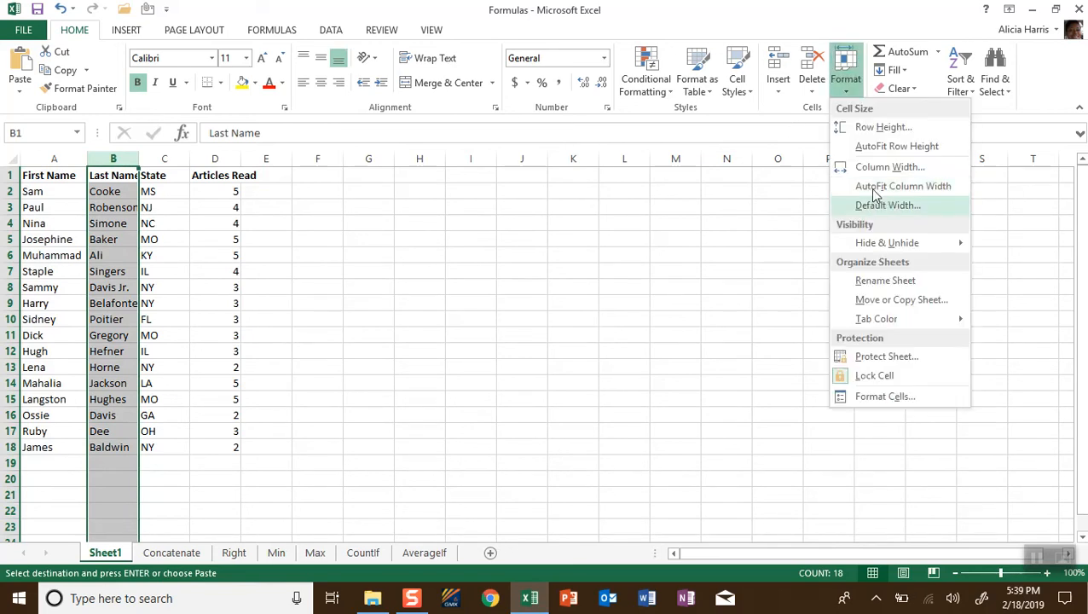
click(902, 186)
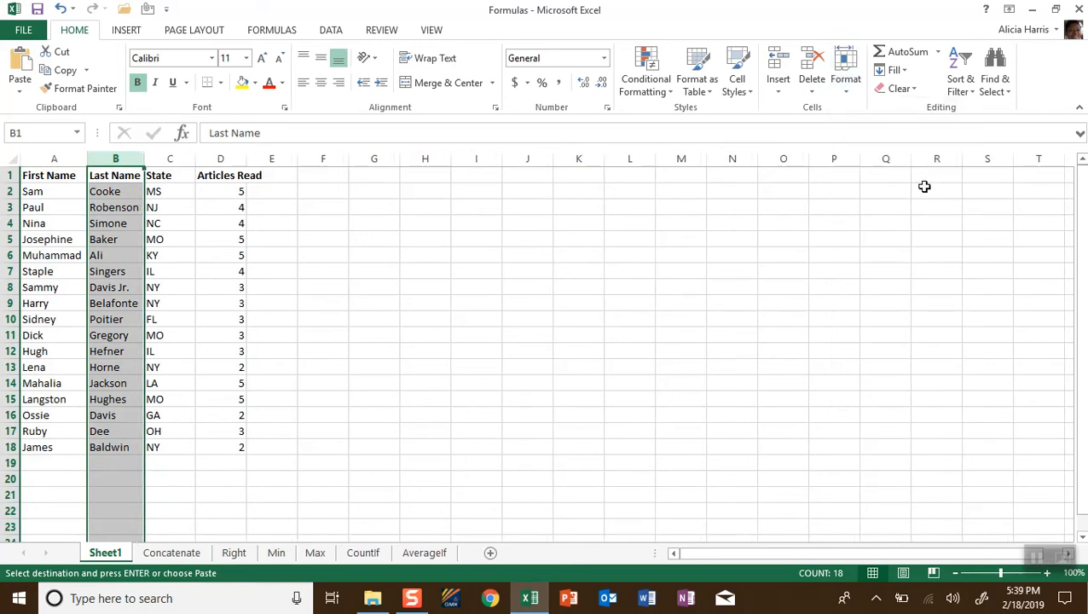
click(322, 319)
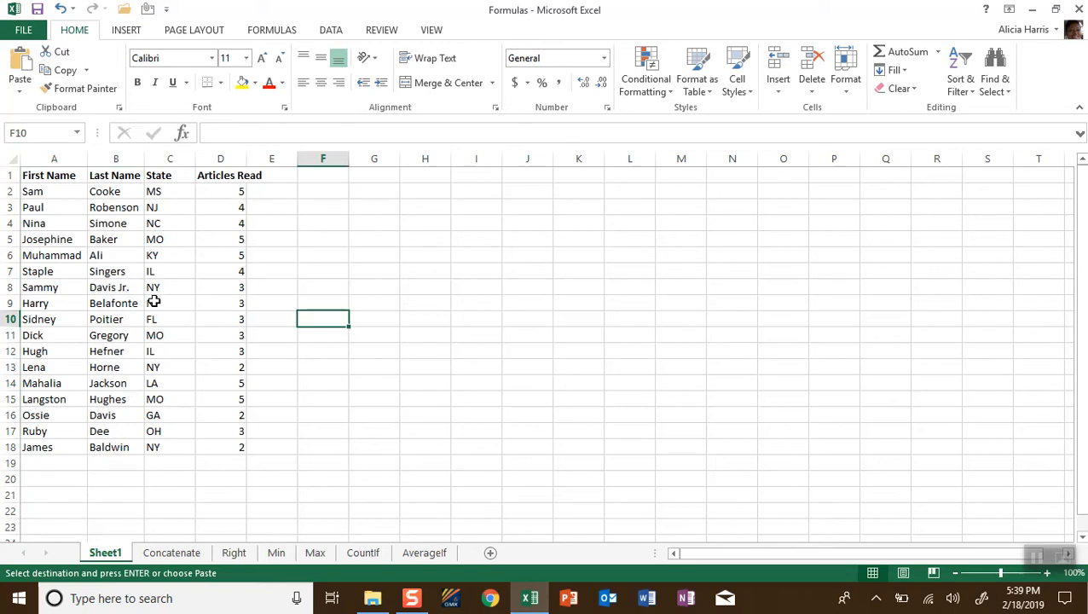
mouse_move(227, 162)
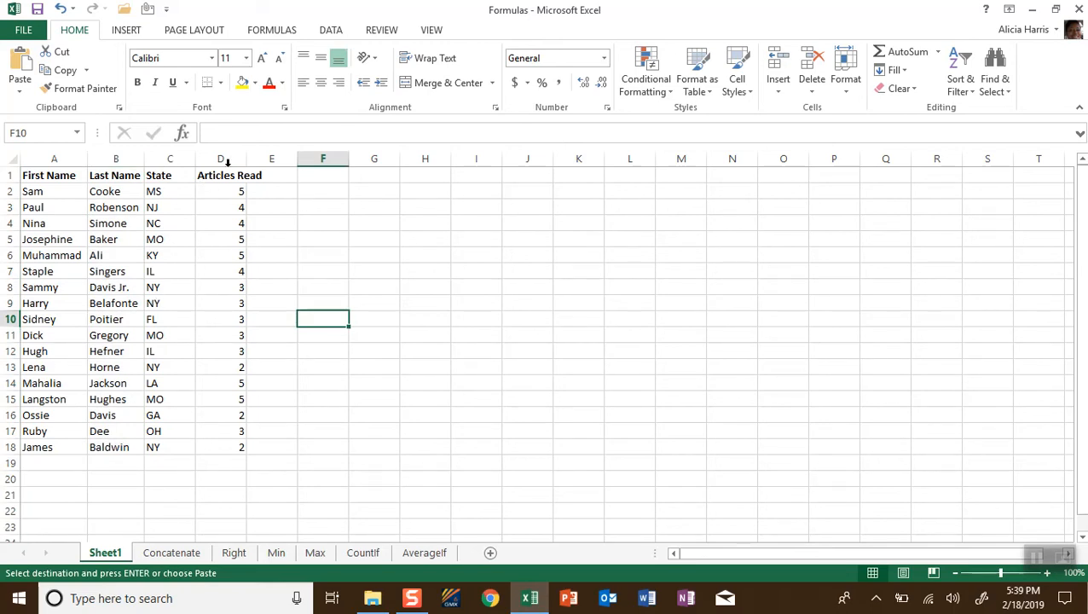
- Select column D ahead of inserting a blank column before Articles Read
click(221, 159)
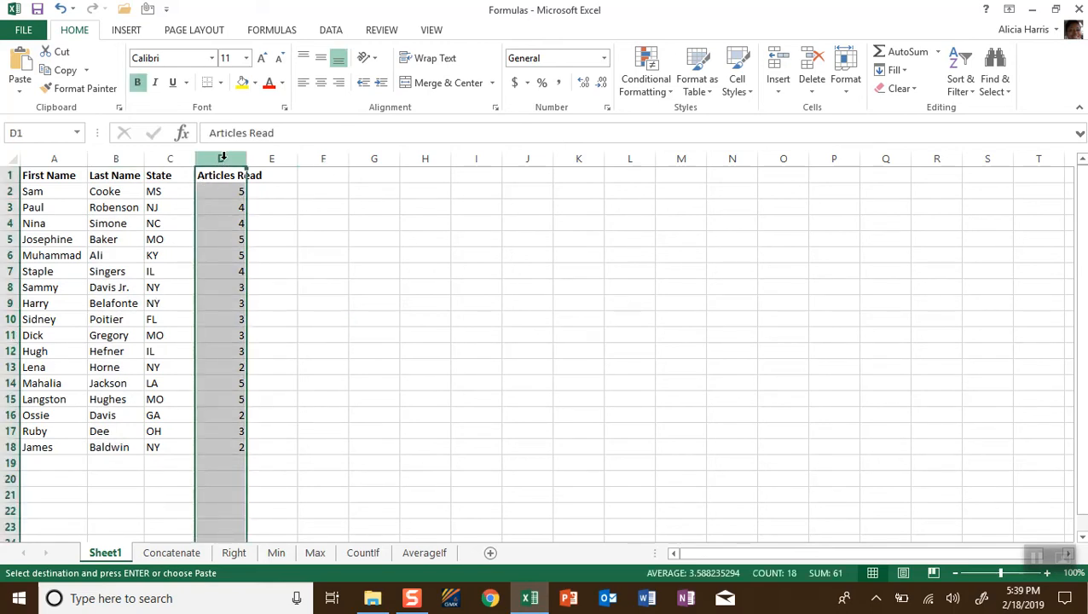
mouse_move(777, 68)
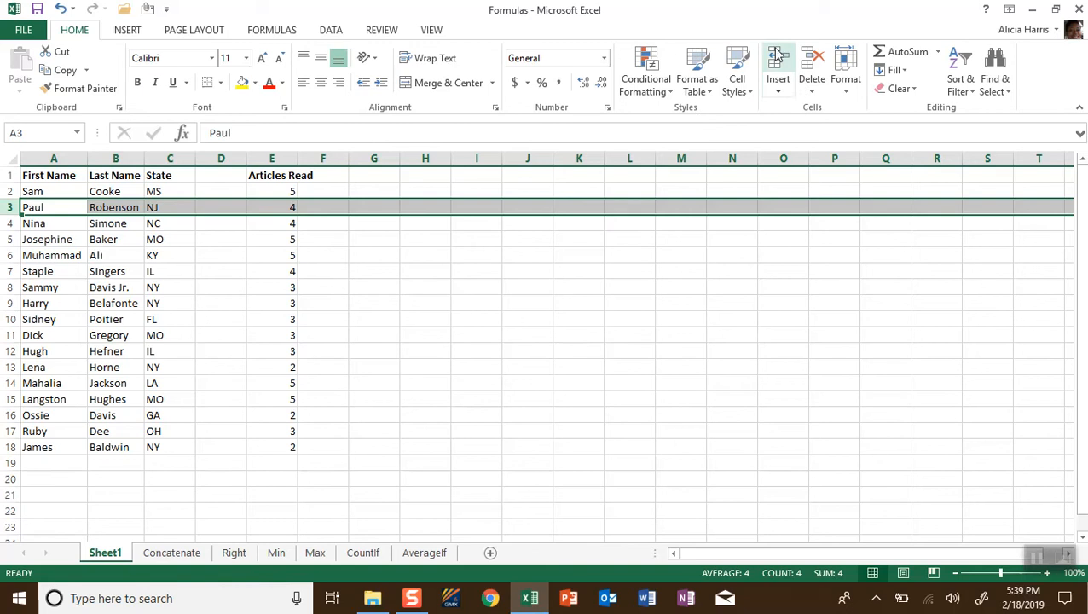
- Insert a blank row above Paul, then drag that row and empty column D to zero size
click(778, 65)
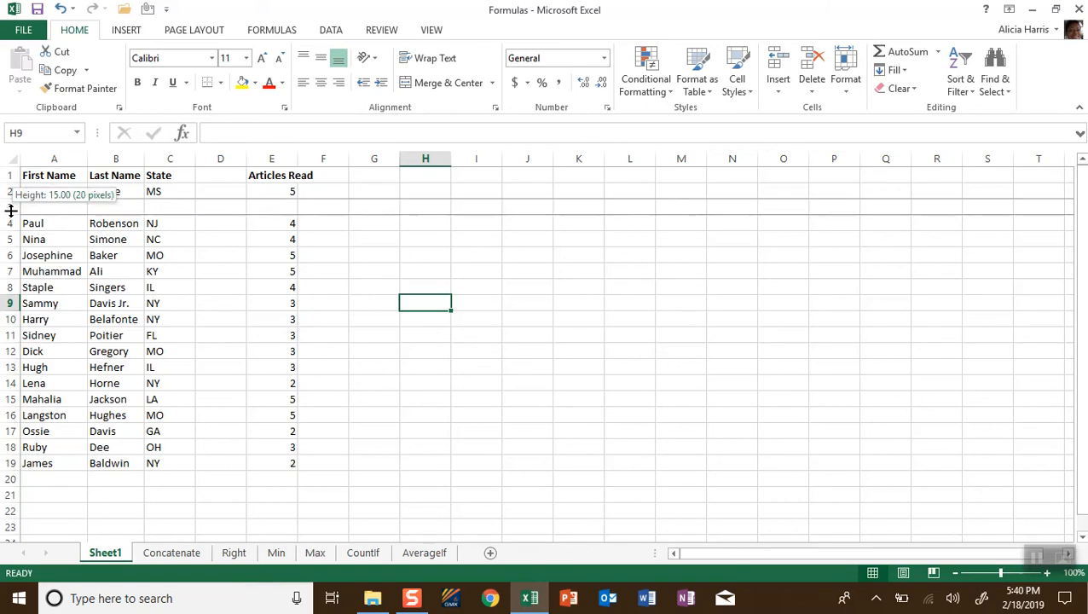
drag(11, 205, 10, 198)
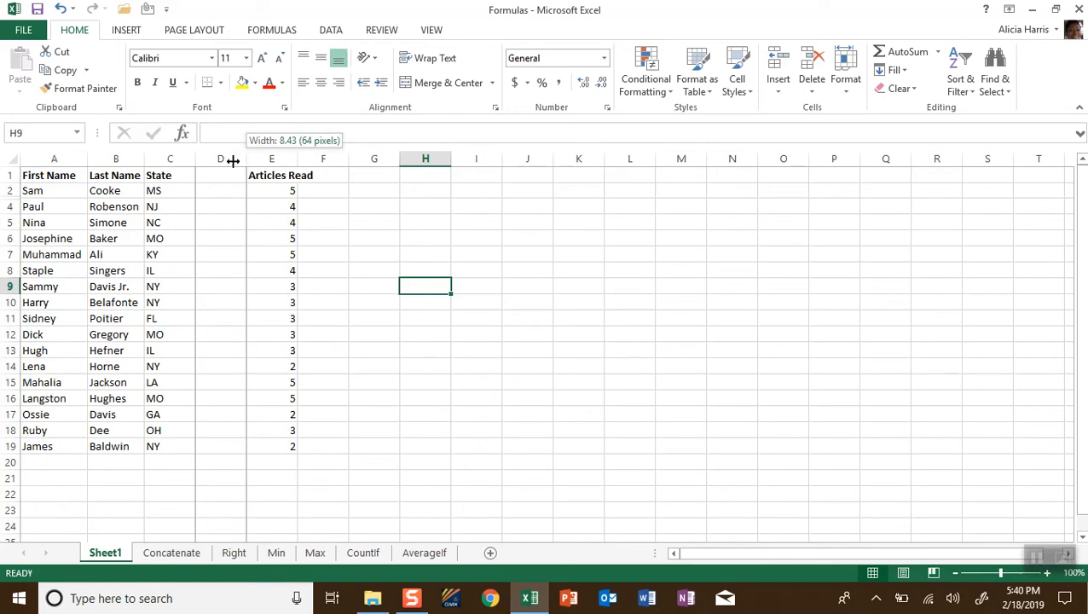
drag(230, 158, 198, 158)
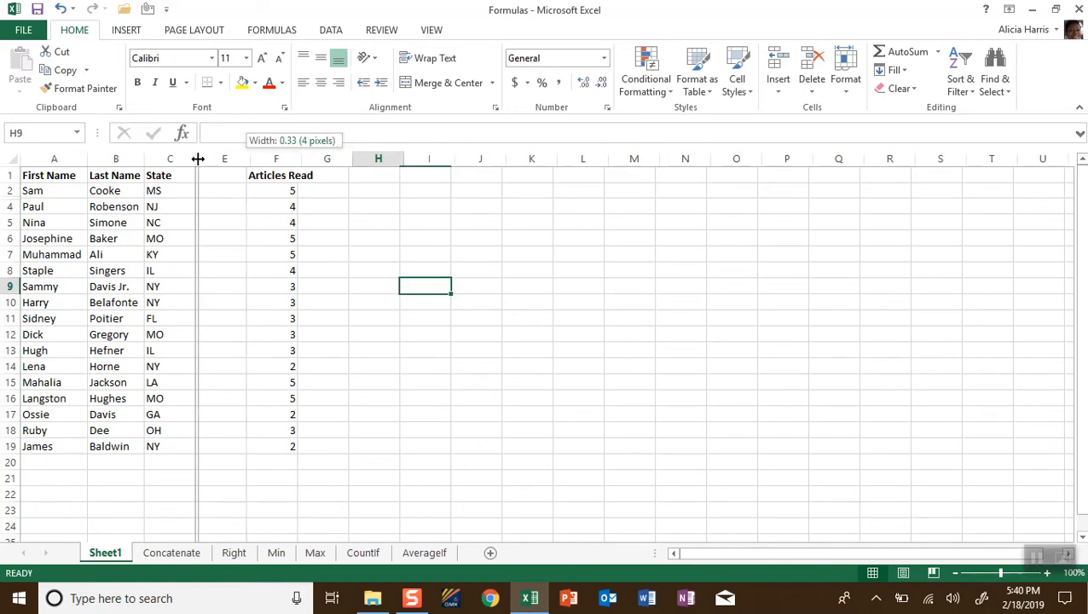
drag(198, 159, 194, 159)
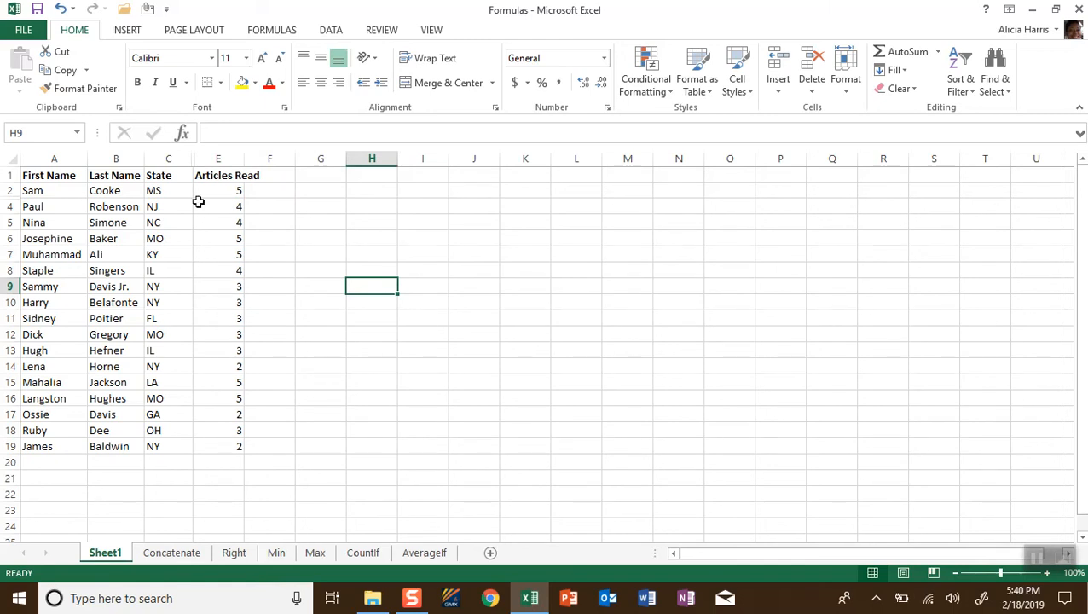
- Unhide the hidden column D and the hidden row between Sam and Paul via Format > Hide & Unhide
click(167, 159)
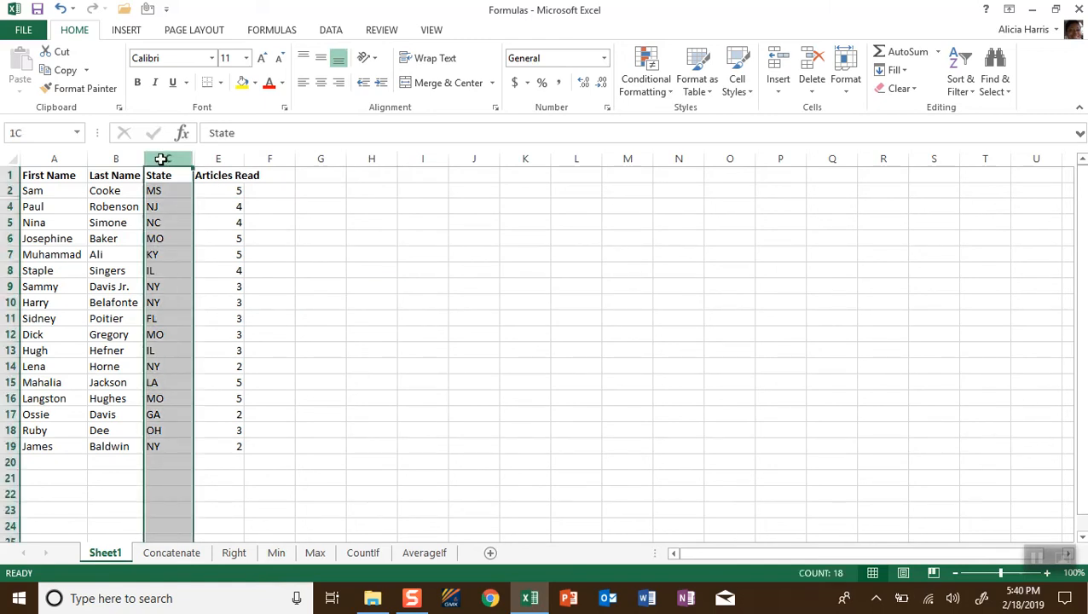
click(217, 159)
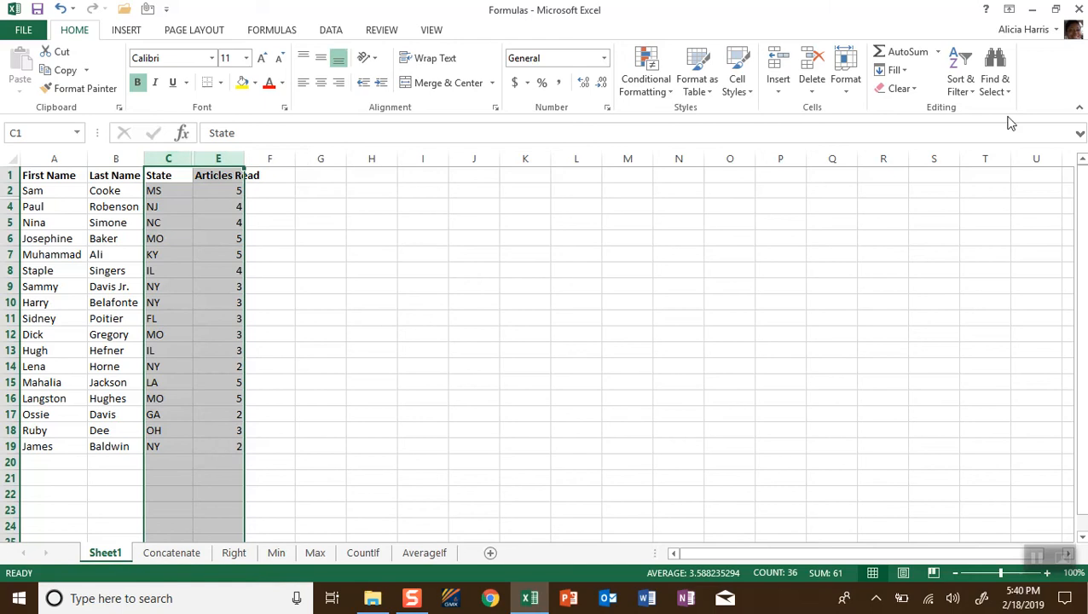
mouse_move(851, 105)
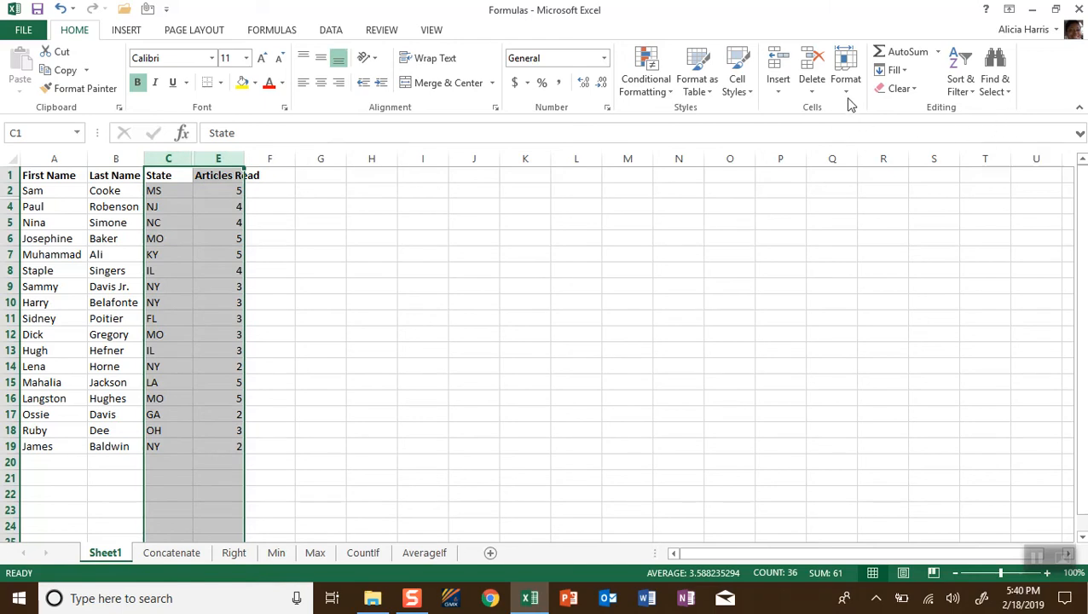
click(846, 71)
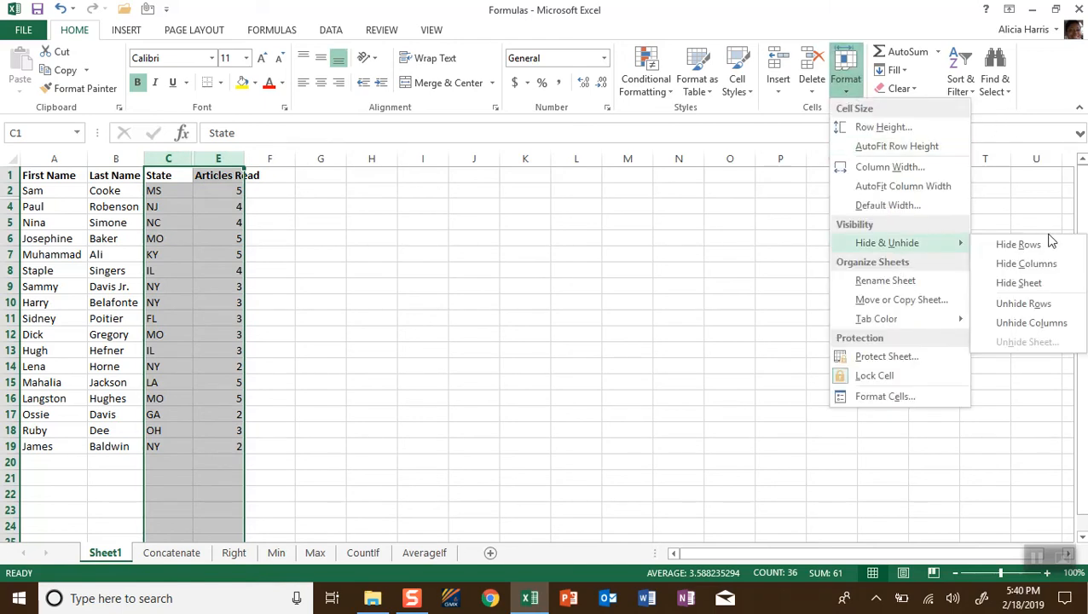
click(1031, 322)
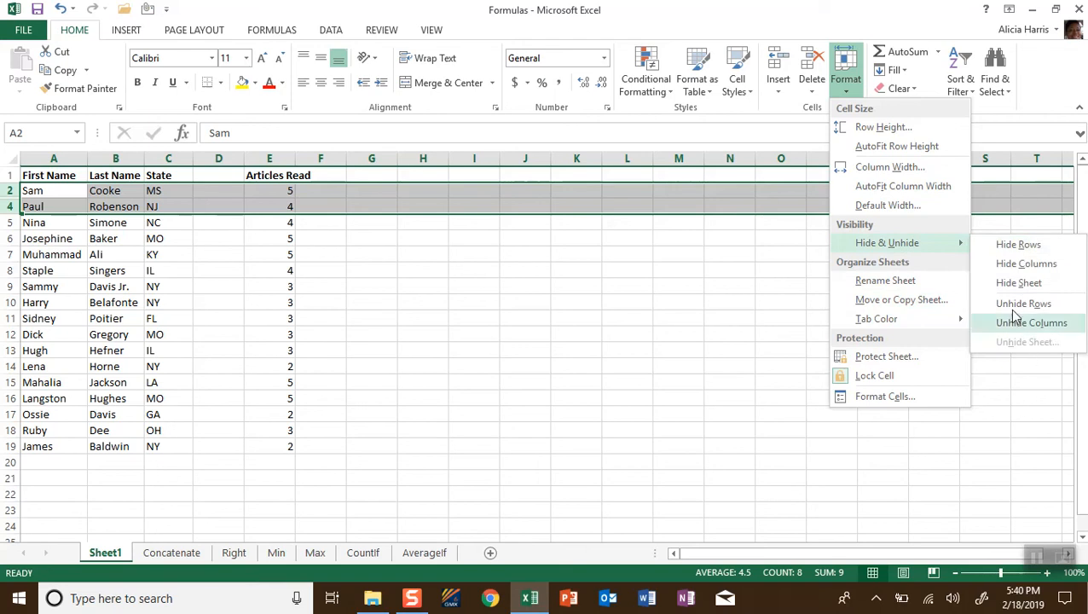
click(1023, 303)
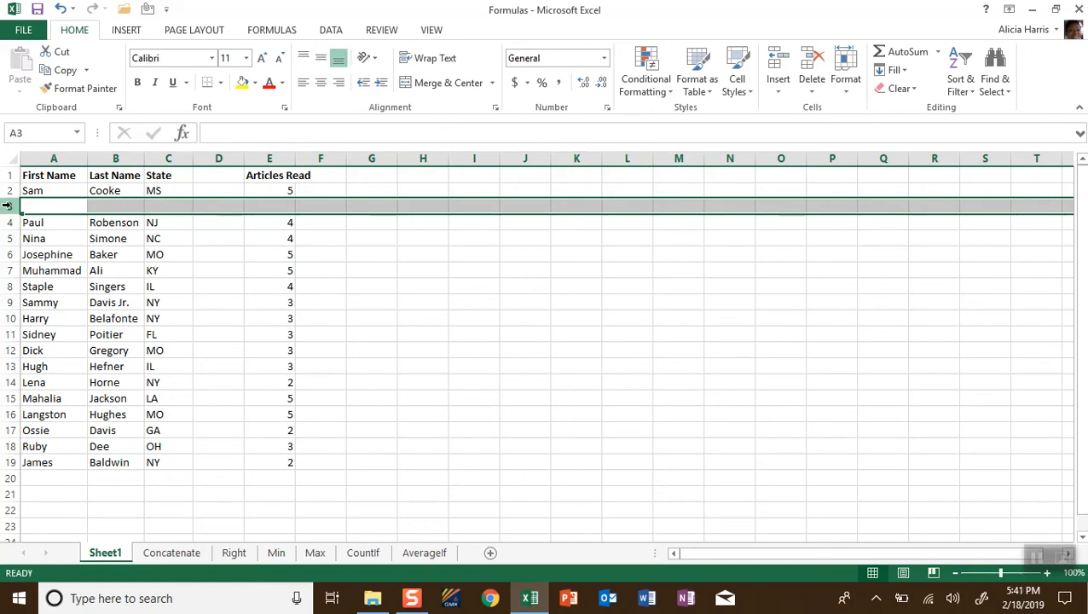
mouse_move(846, 69)
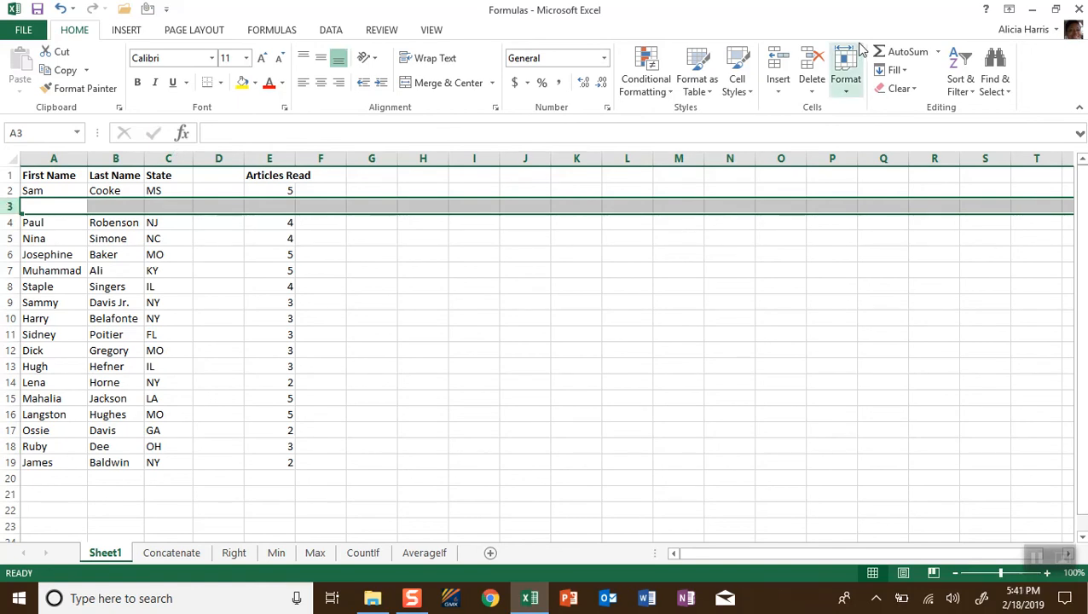
- Delete the blank row 3 so Paul Robenson directly follows Sam Cooke
click(812, 65)
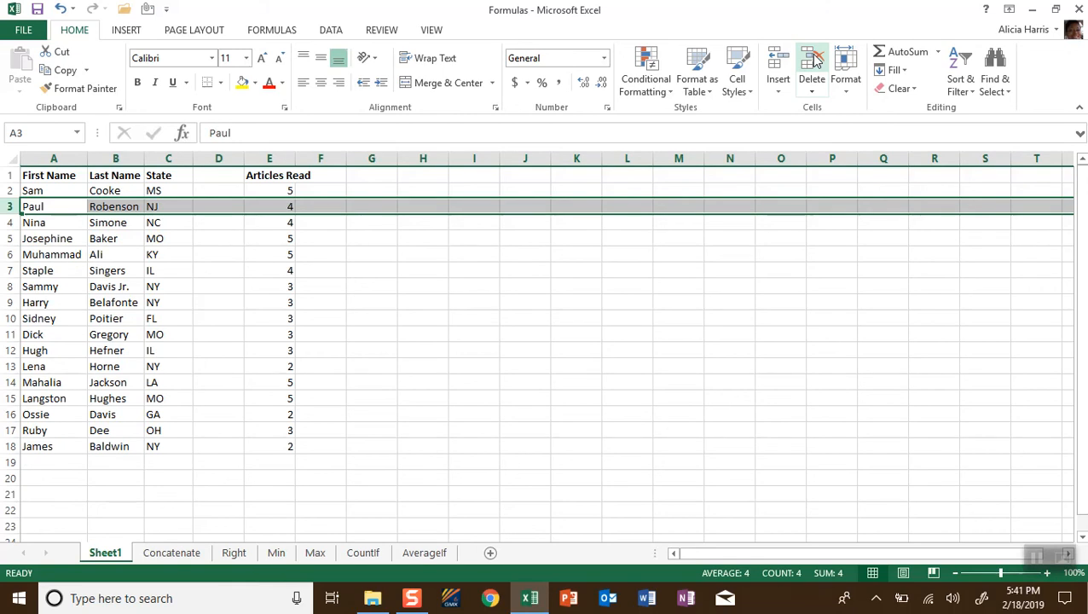
mouse_move(651, 402)
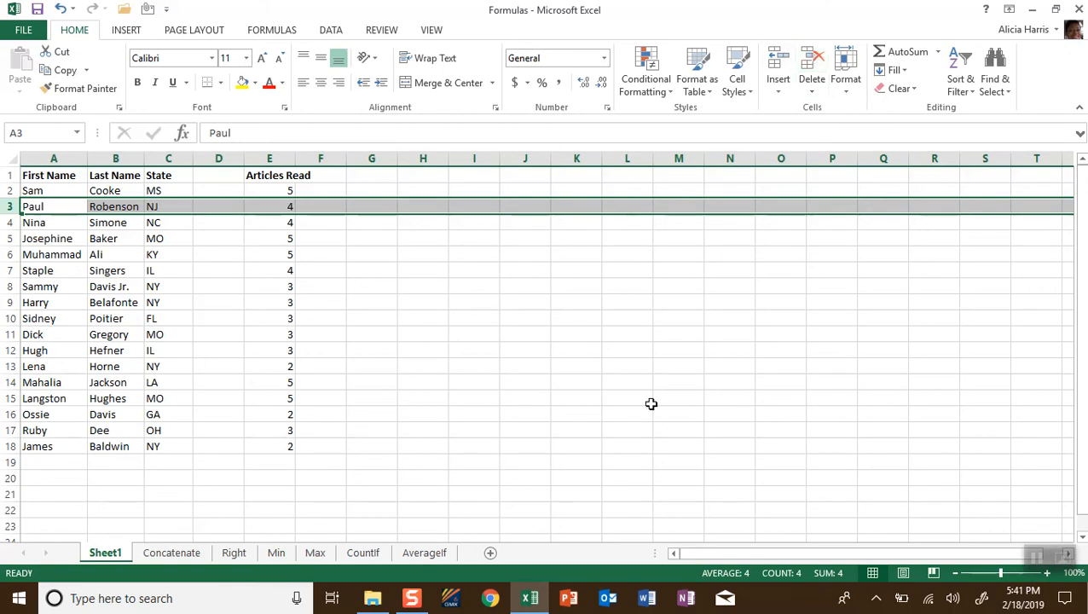
click(627, 399)
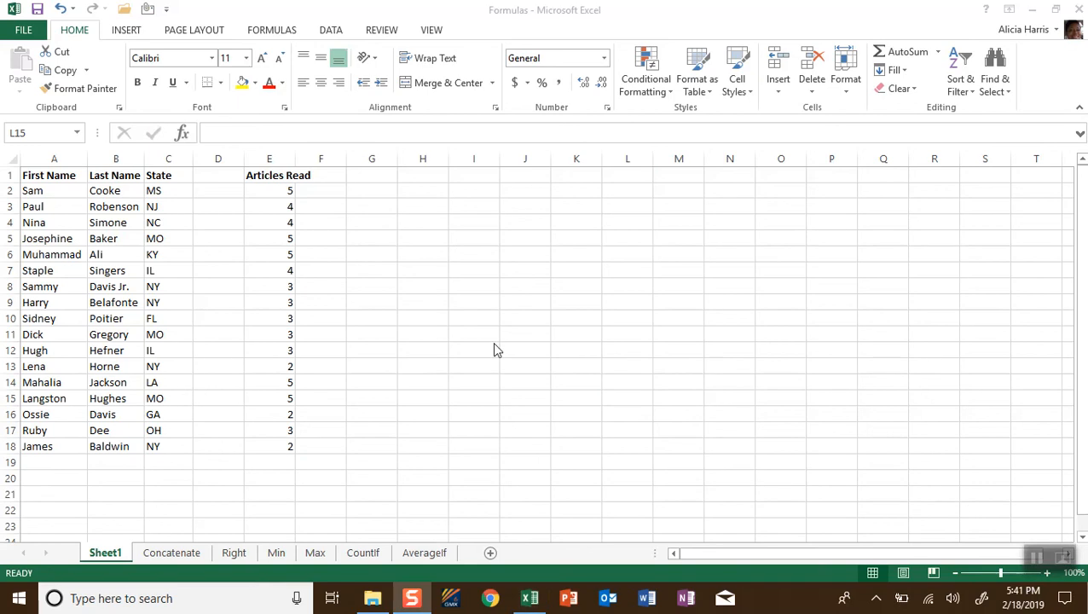
- Drag the Articles Read data E1:E18 into column D beside State
click(627, 398)
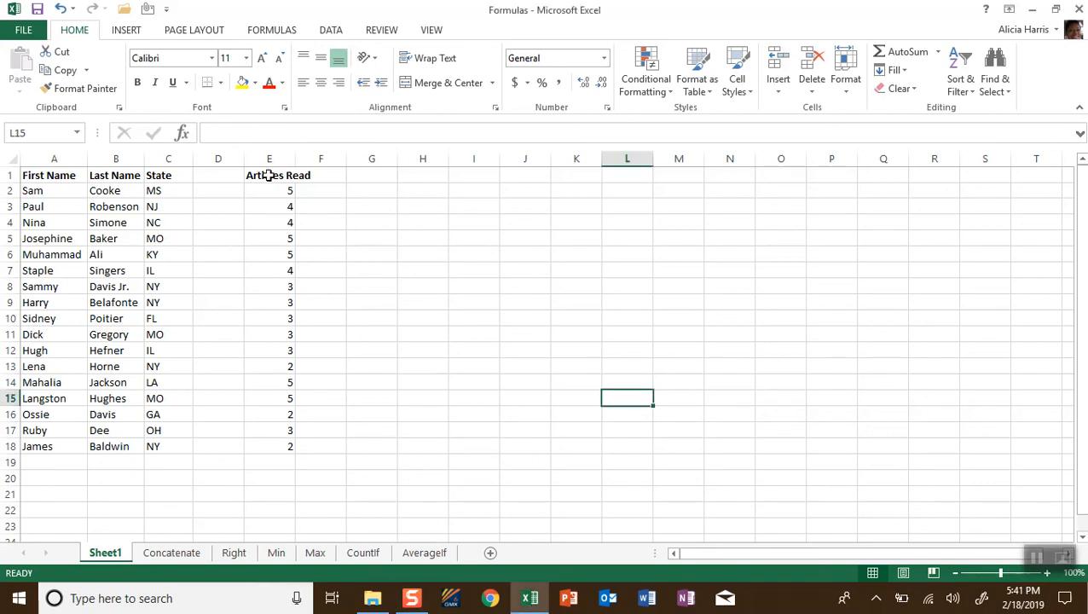
click(269, 174)
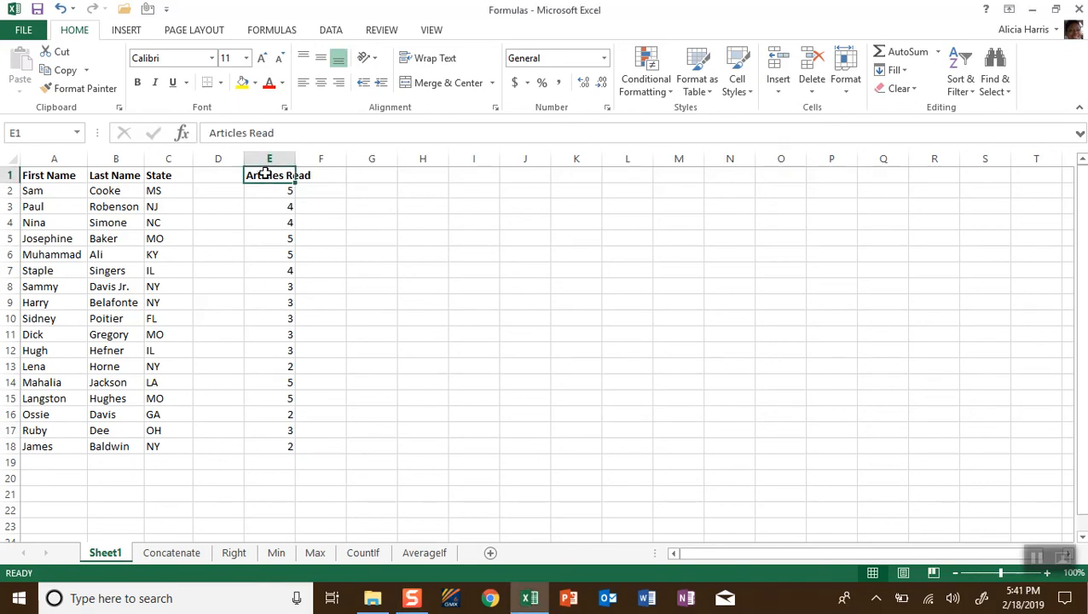
drag(270, 174, 269, 446)
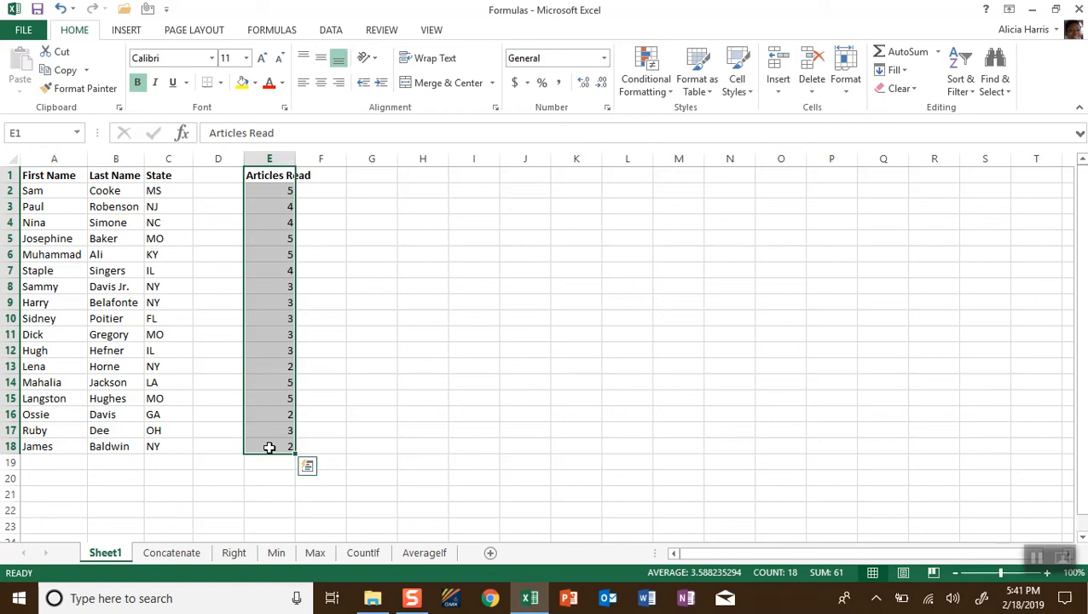
mouse_move(242, 331)
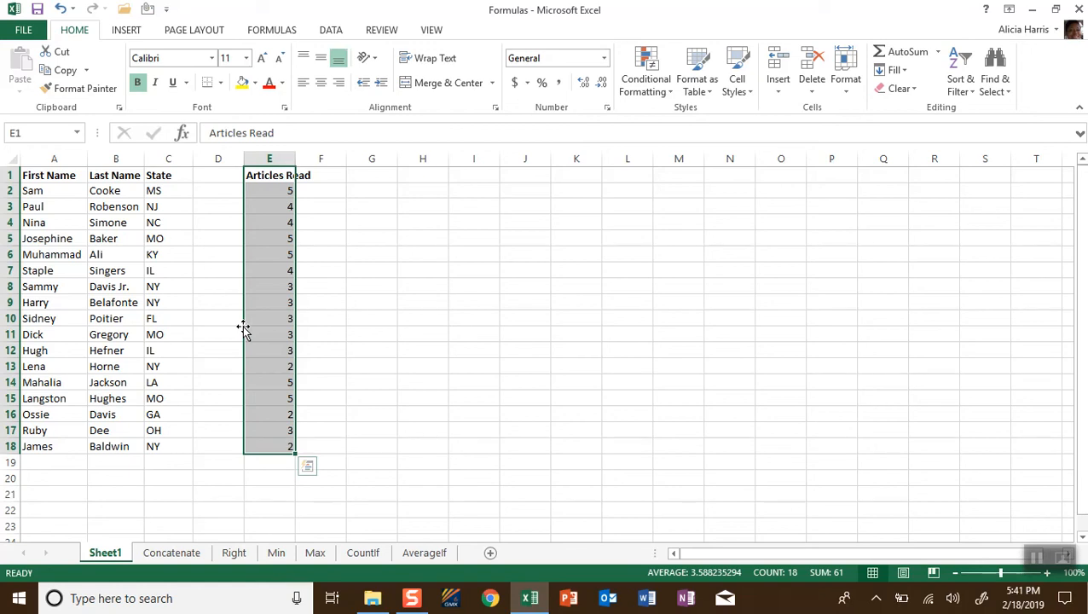
mouse_move(246, 332)
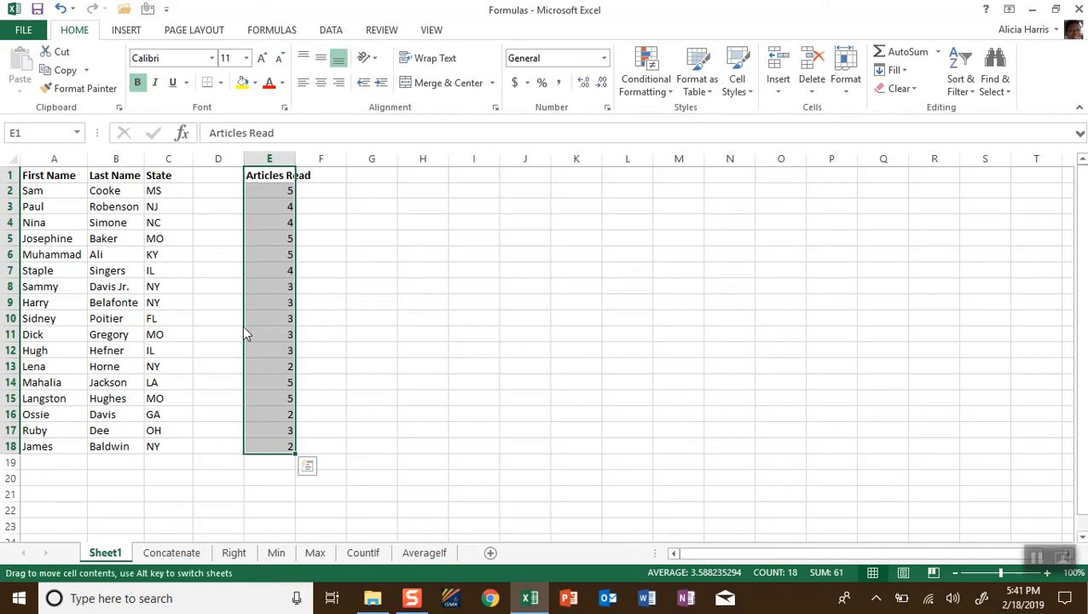
drag(269, 307, 218, 307)
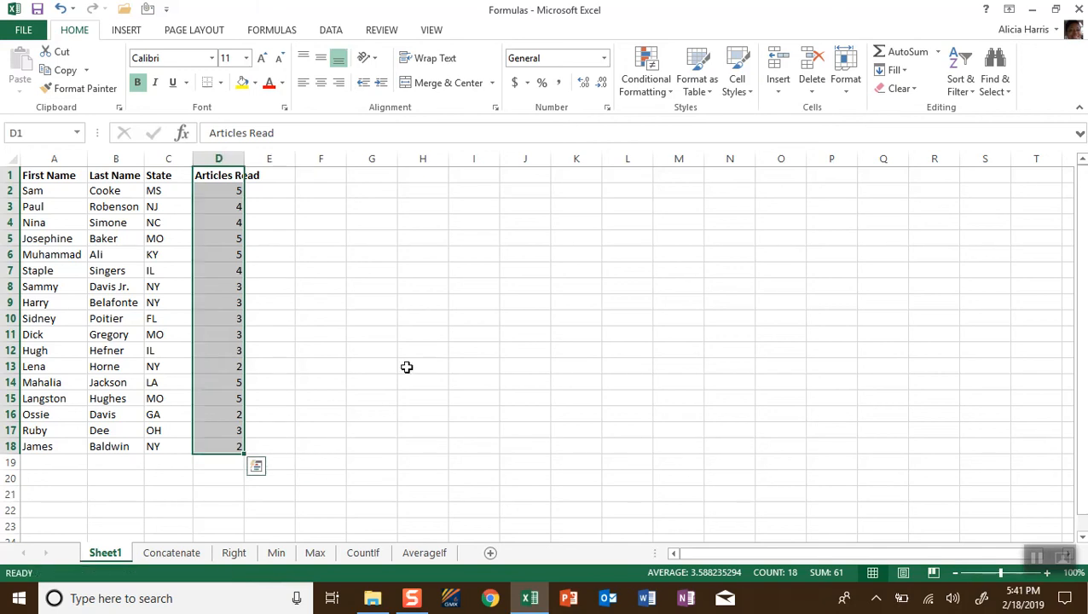
click(370, 349)
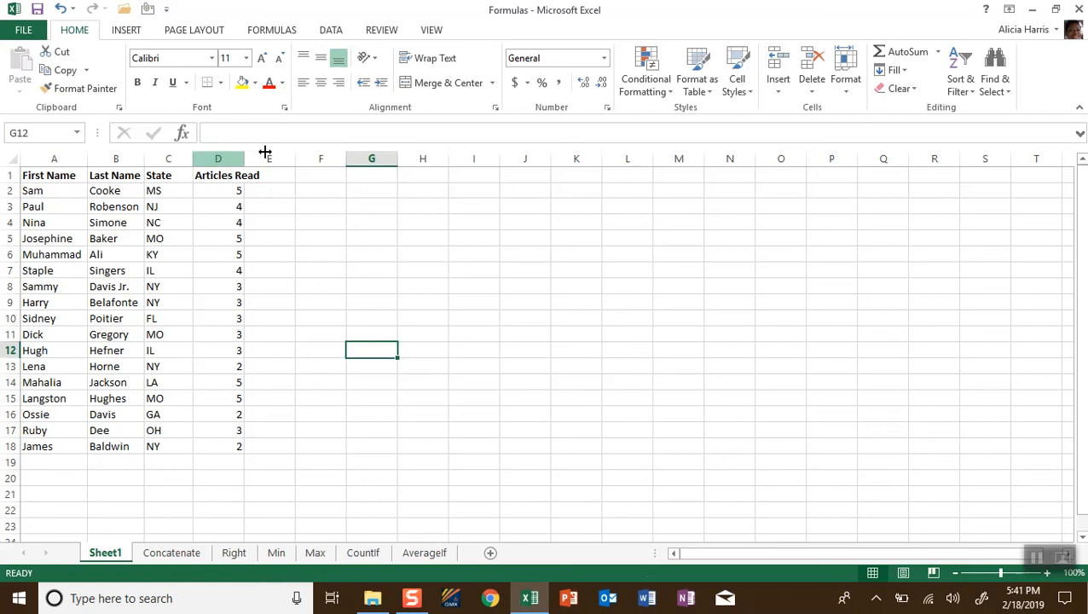
- Autofit column D's width to the Articles Read heading
click(218, 159)
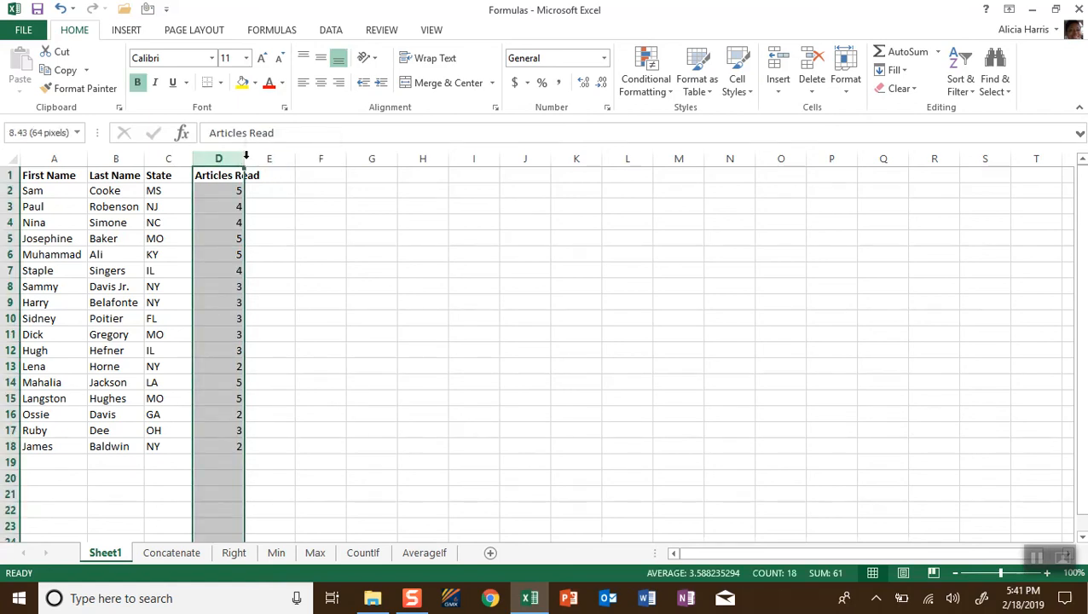
click(227, 174)
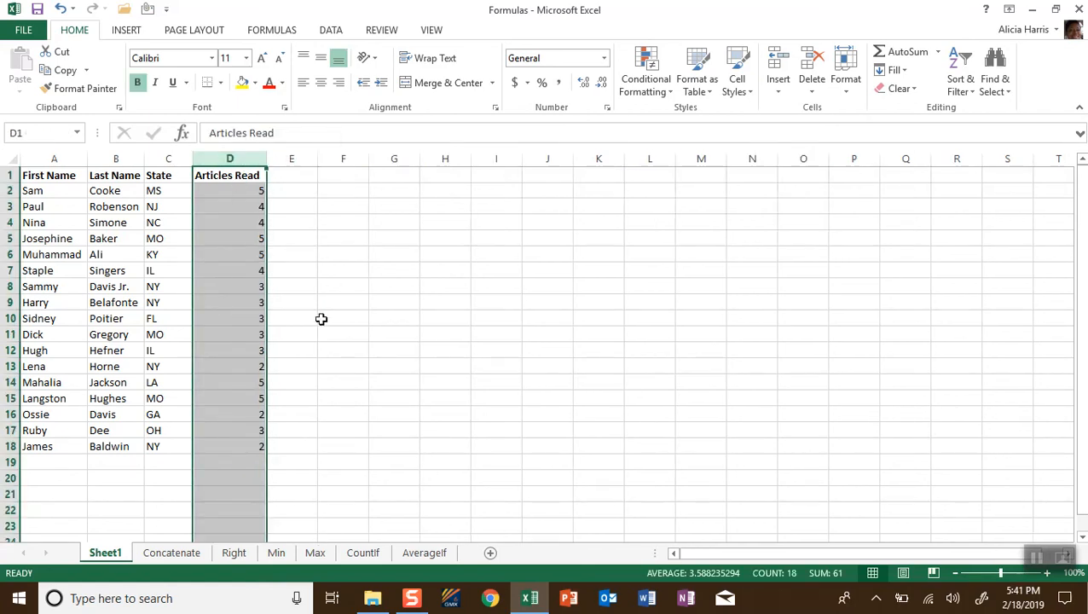
- Start renaming Sheet1 to Summary via Home > Format > Rename Sheet
click(342, 319)
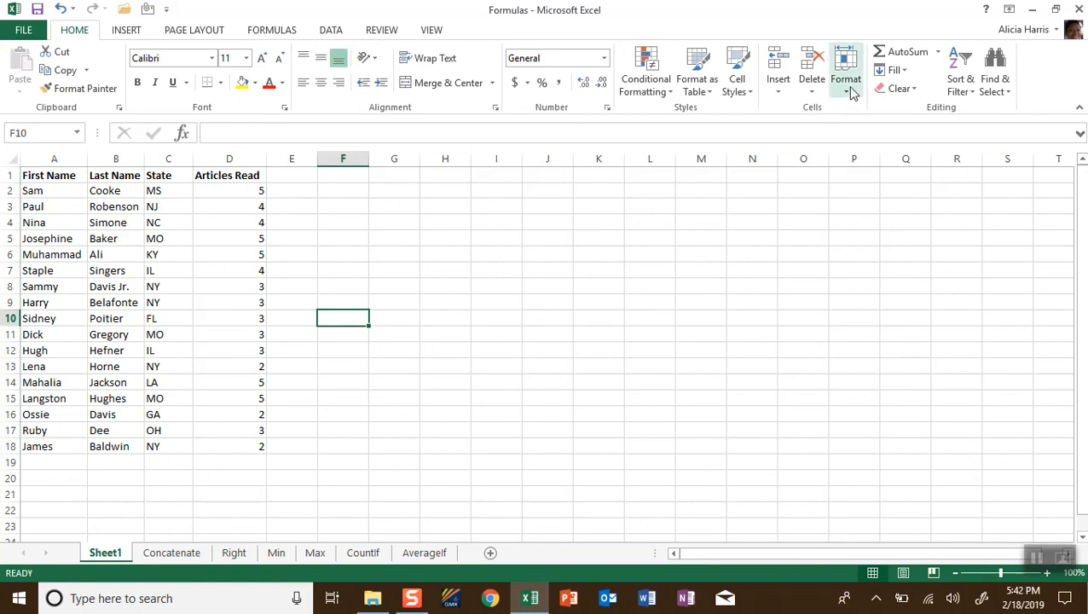
click(846, 79)
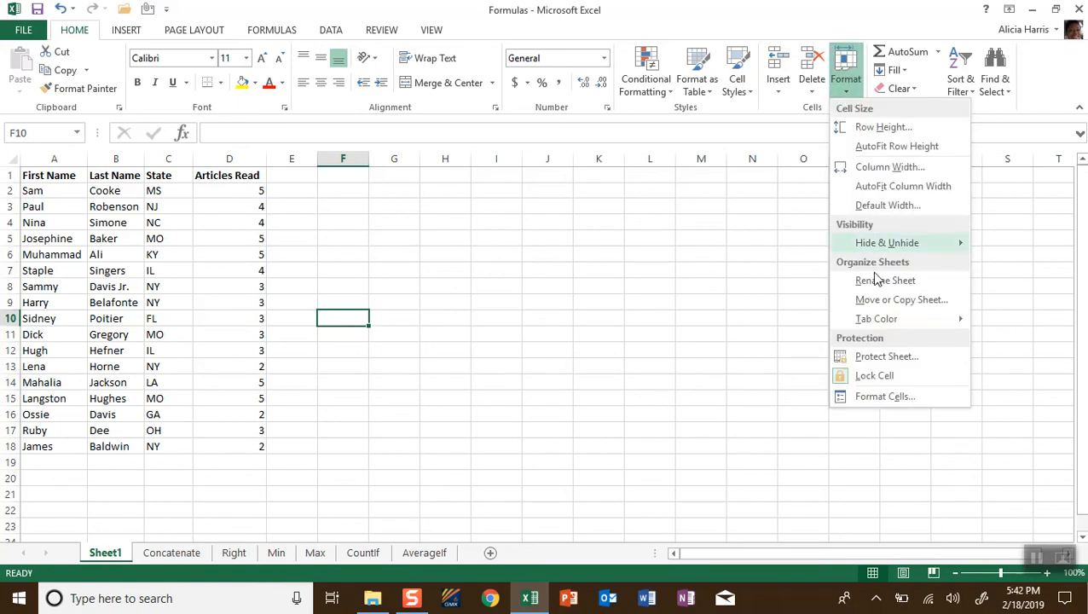
click(884, 280)
text(Summary)
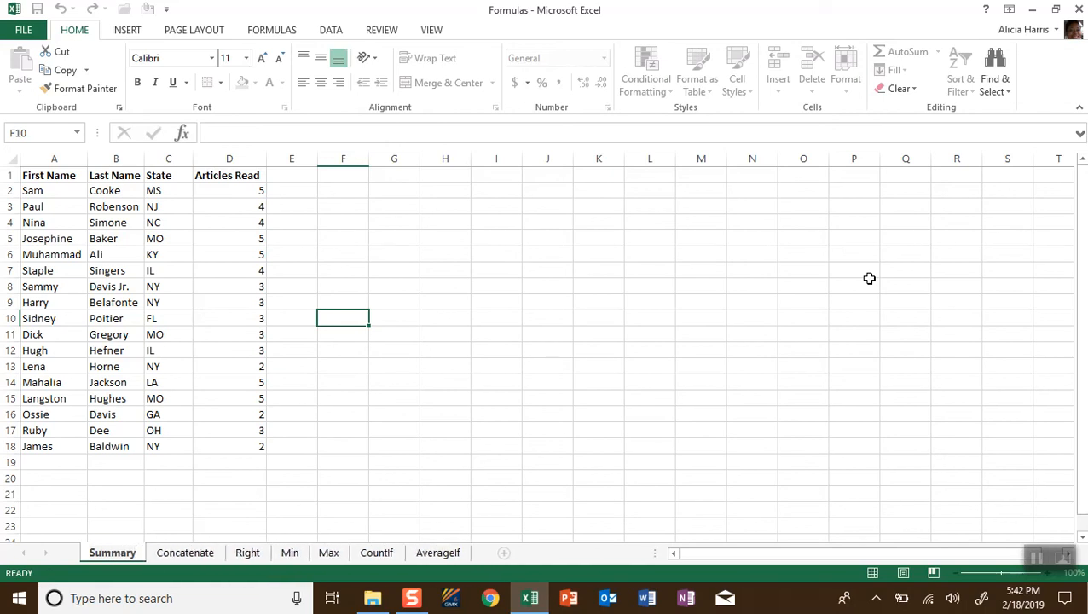
mouse_move(682, 297)
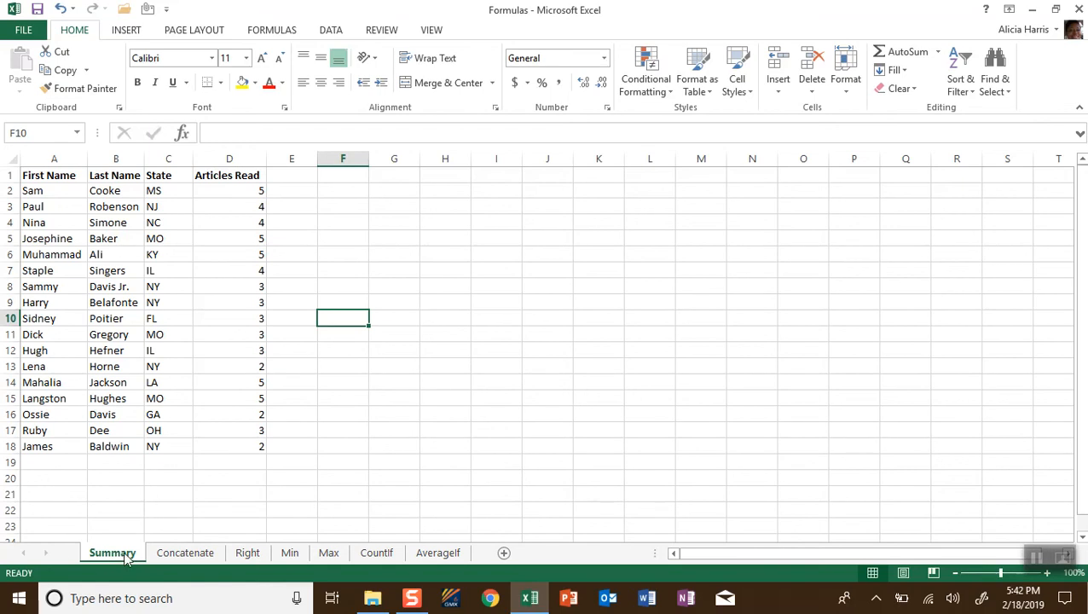
mouse_move(970, 92)
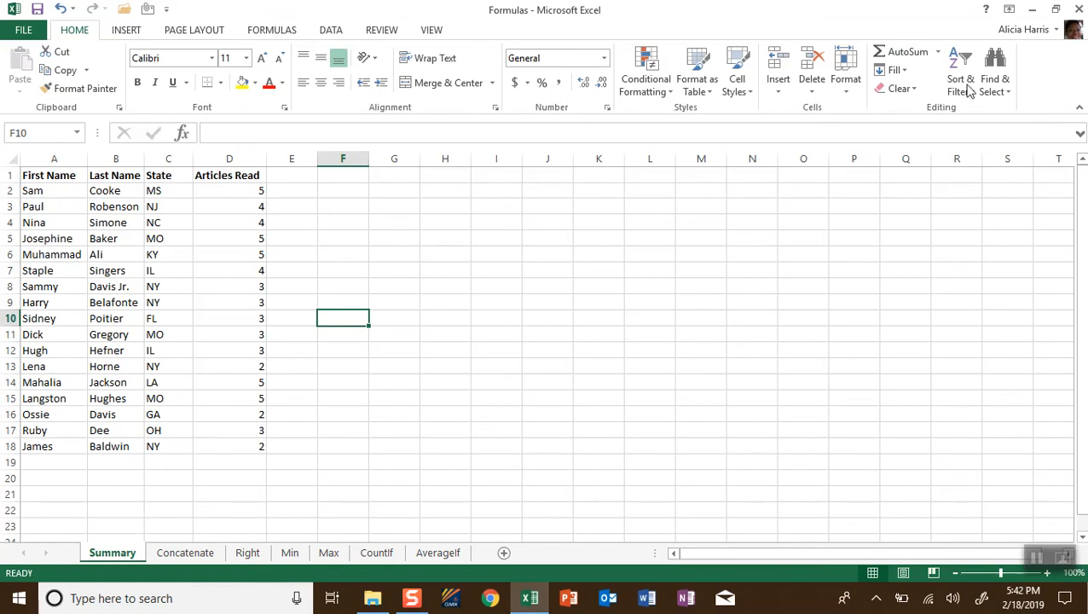
click(845, 72)
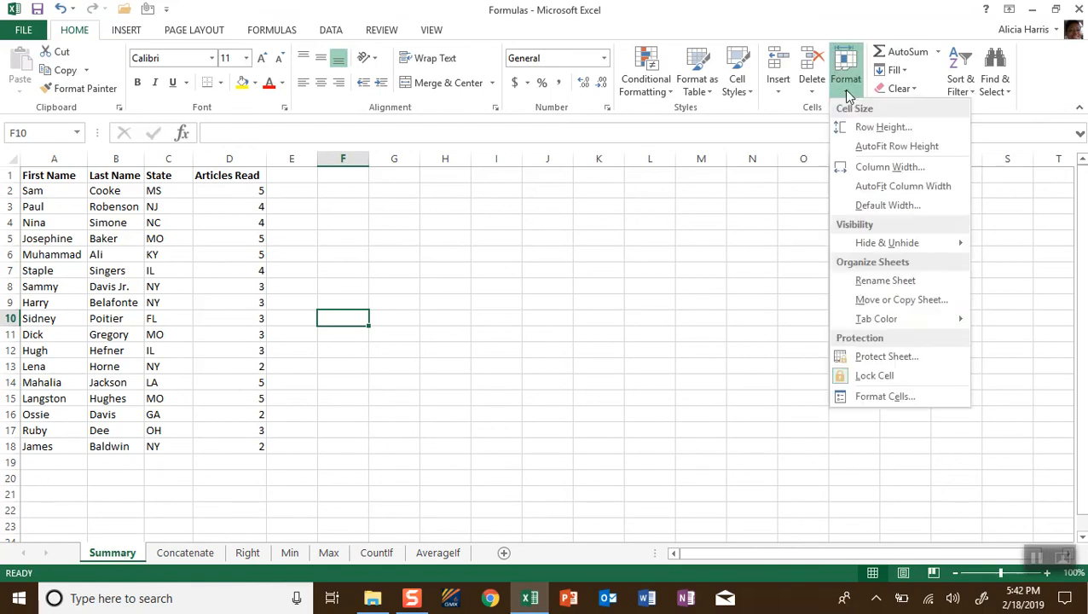
click(876, 319)
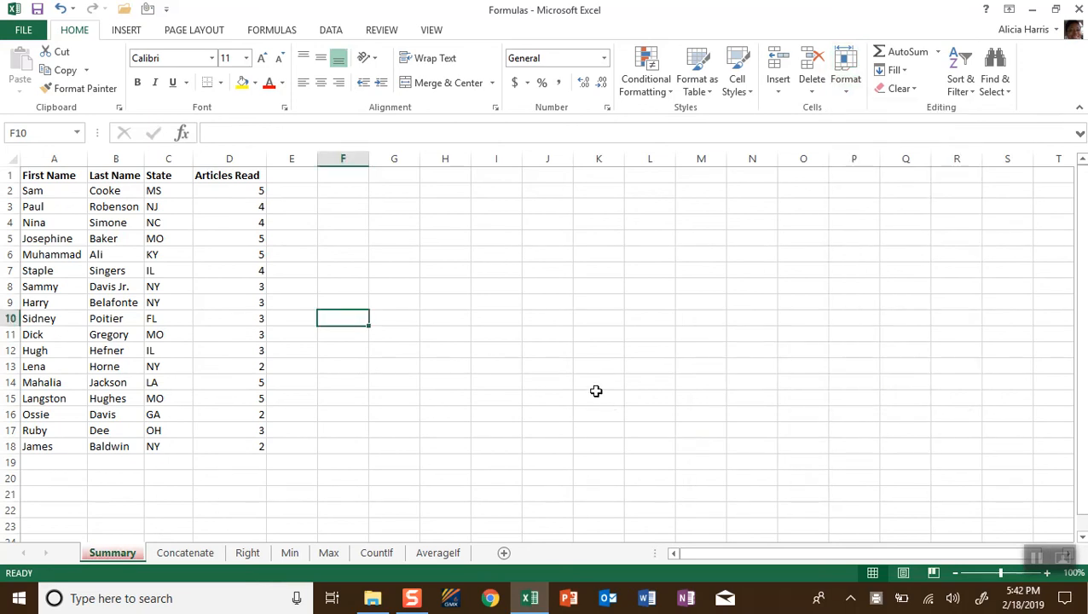
click(598, 399)
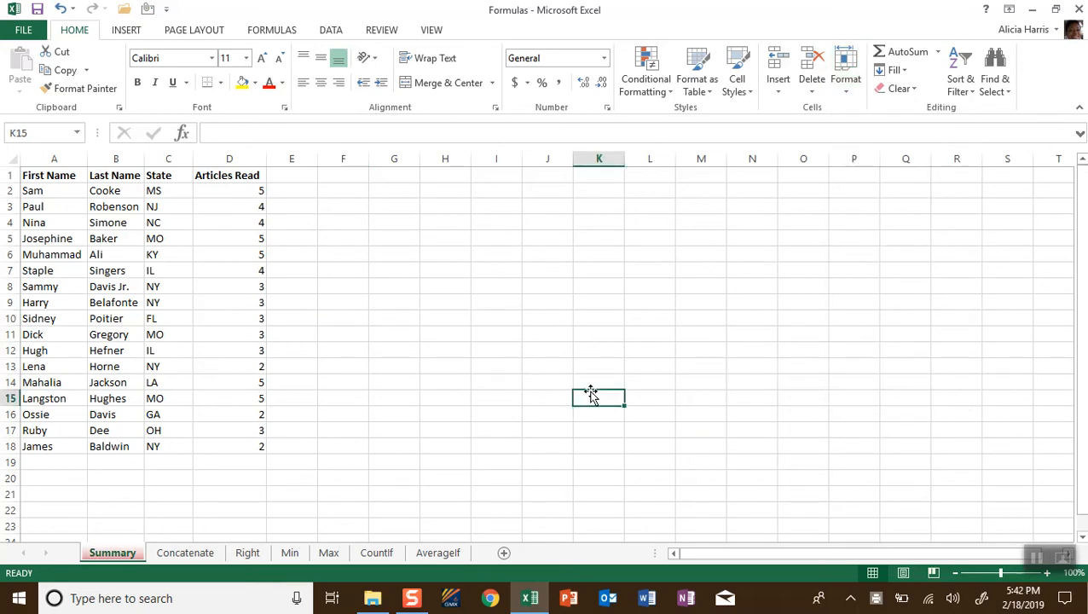